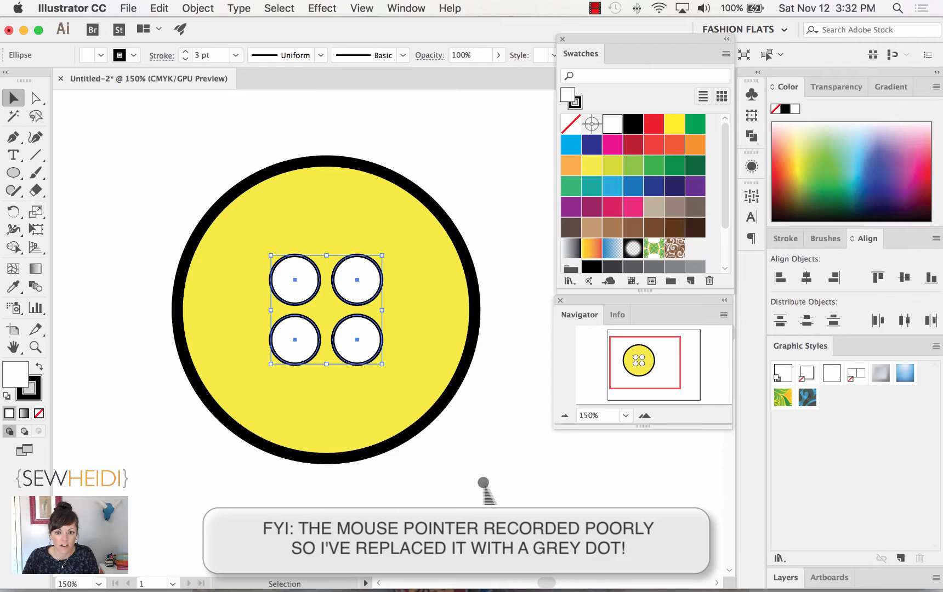
pyautogui.moveTo(520, 471)
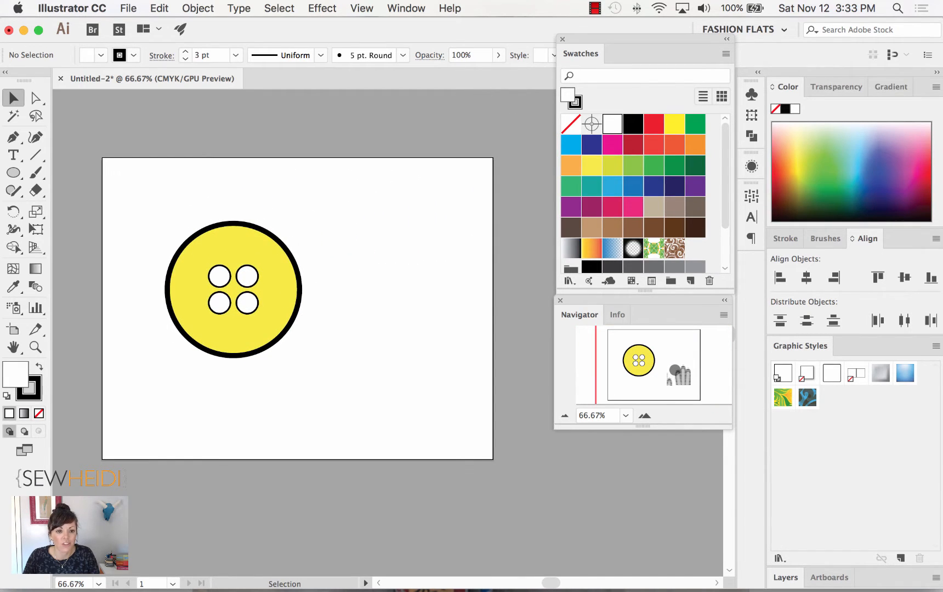
pyautogui.moveTo(243, 412)
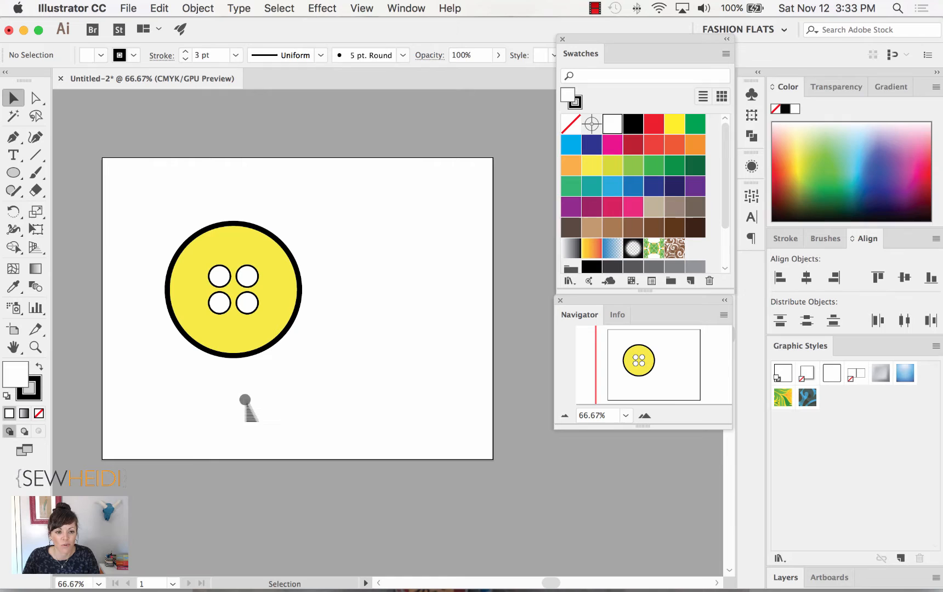
pyautogui.moveTo(319, 421)
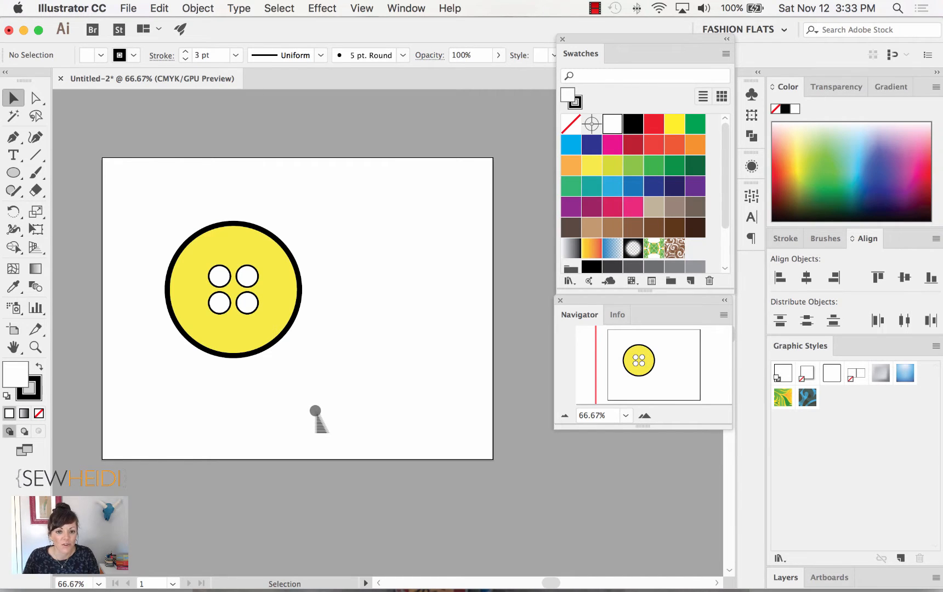
pyautogui.moveTo(150, 306)
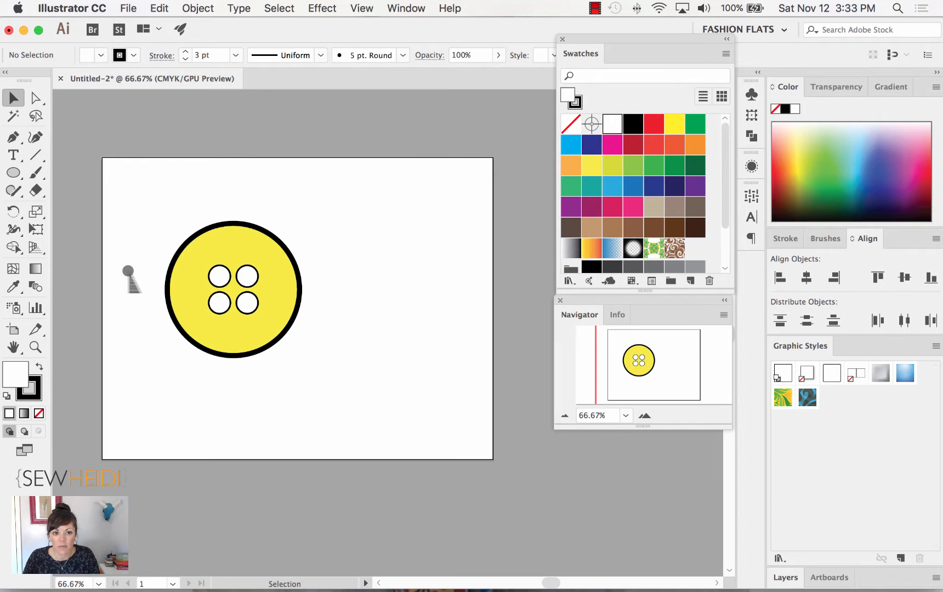
# Place a new magenta-filled, black-outlined circle to the right of the yellow button with the Ellipse tool
pyautogui.click(13, 172)
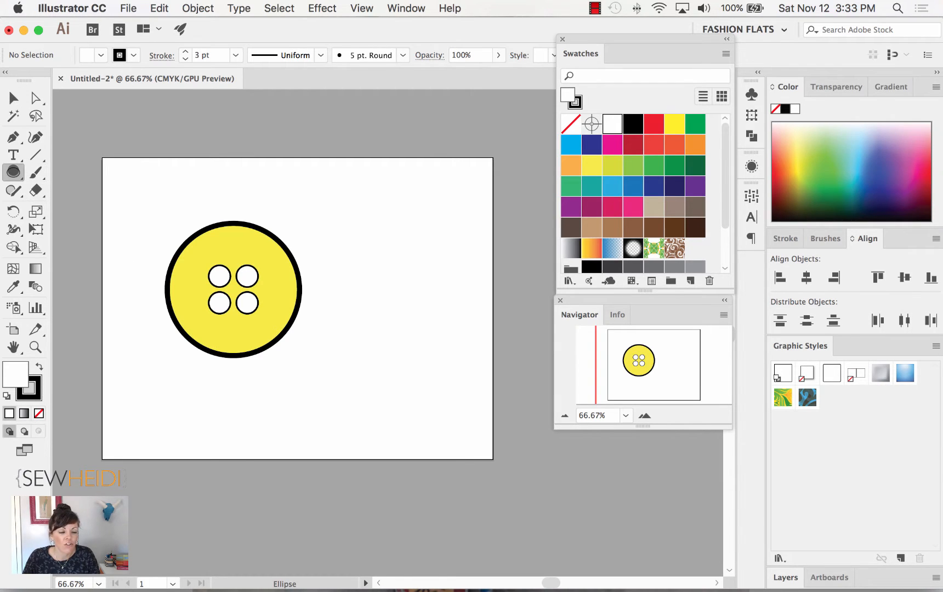
pyautogui.moveTo(544, 202)
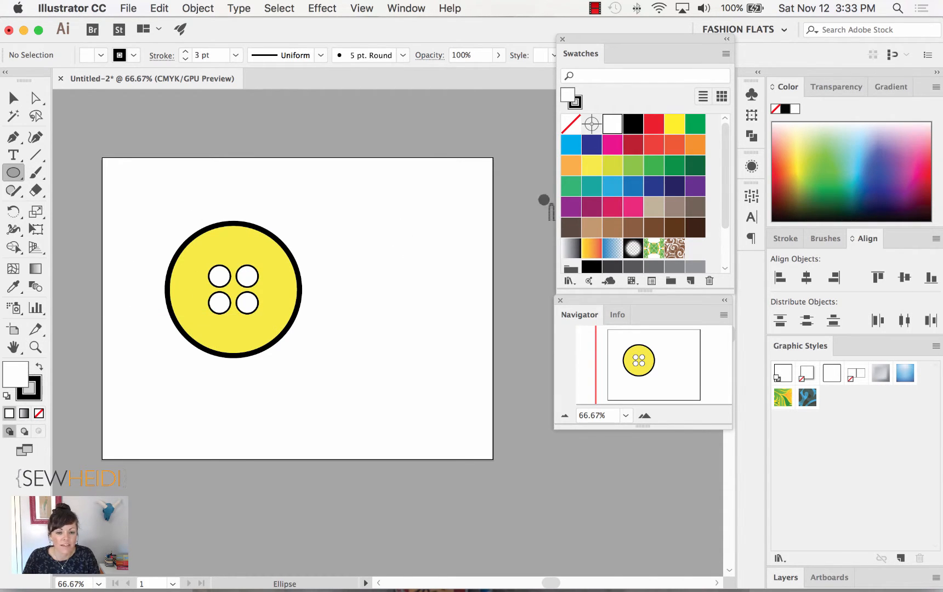
pyautogui.click(611, 144)
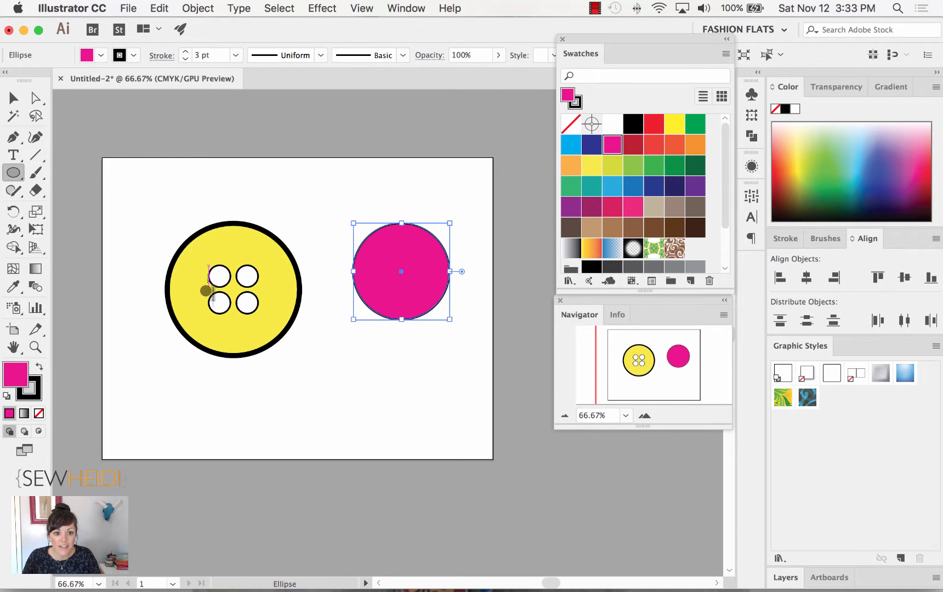
pyautogui.moveTo(125, 196)
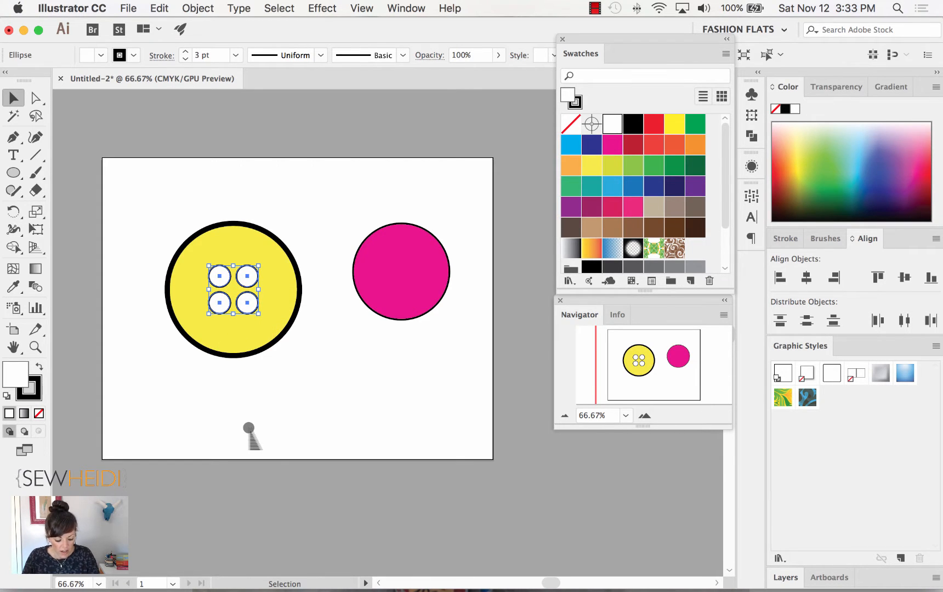
# Paste a copy of the yellow button's four holes in front and centre them on the magenta circle via the Align panel
pyautogui.click(35, 98)
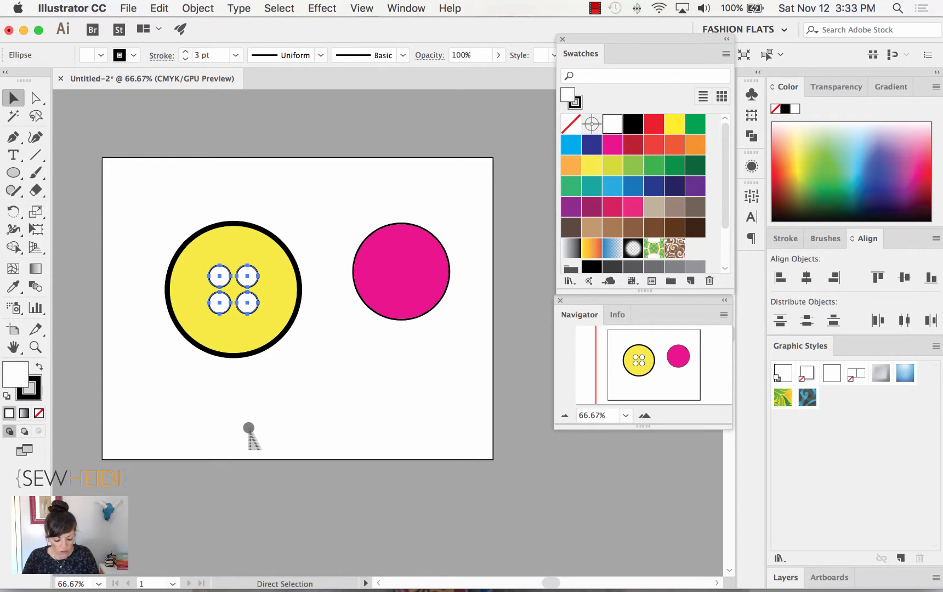
pyautogui.click(13, 97)
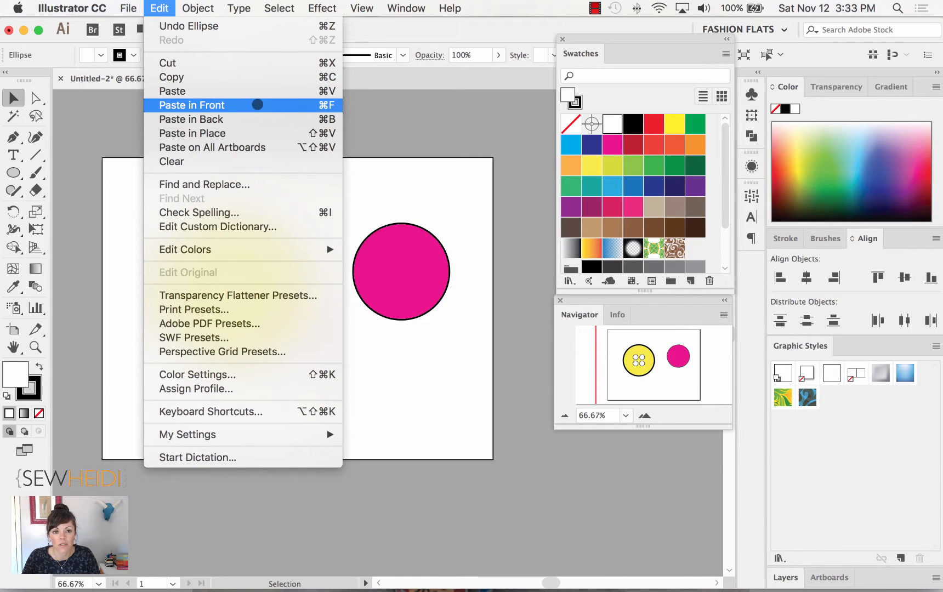
pyautogui.click(190, 105)
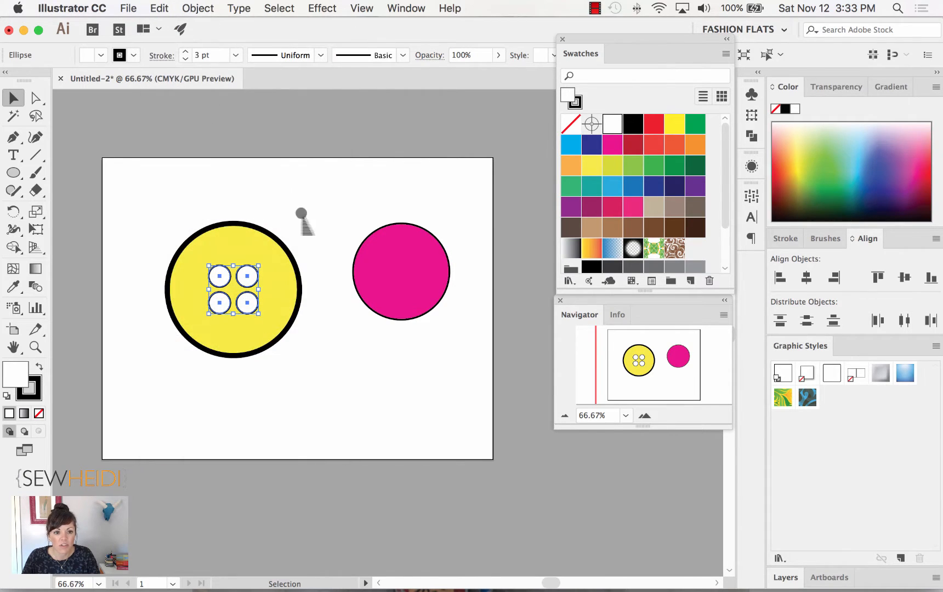
pyautogui.moveTo(368, 365)
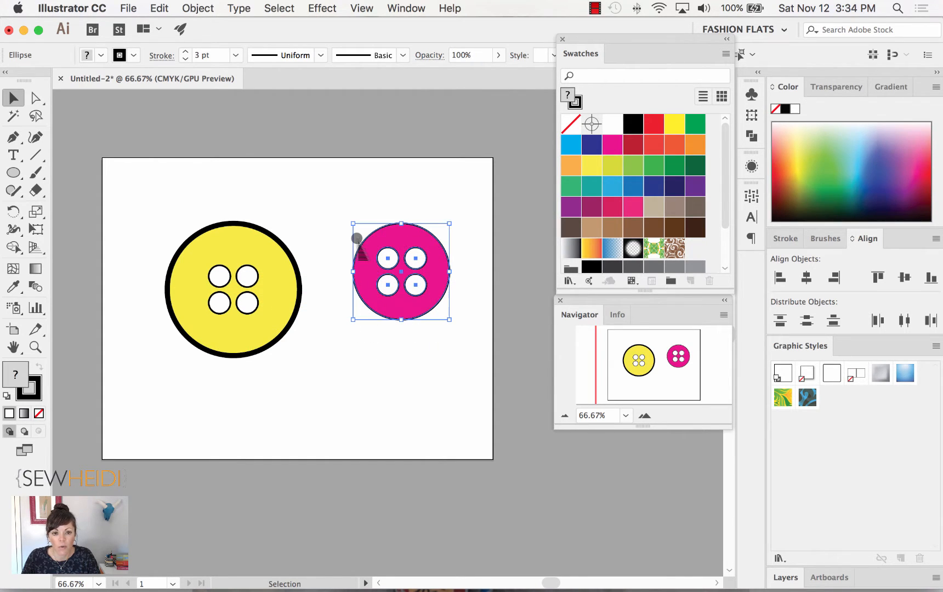
pyautogui.moveTo(458, 353)
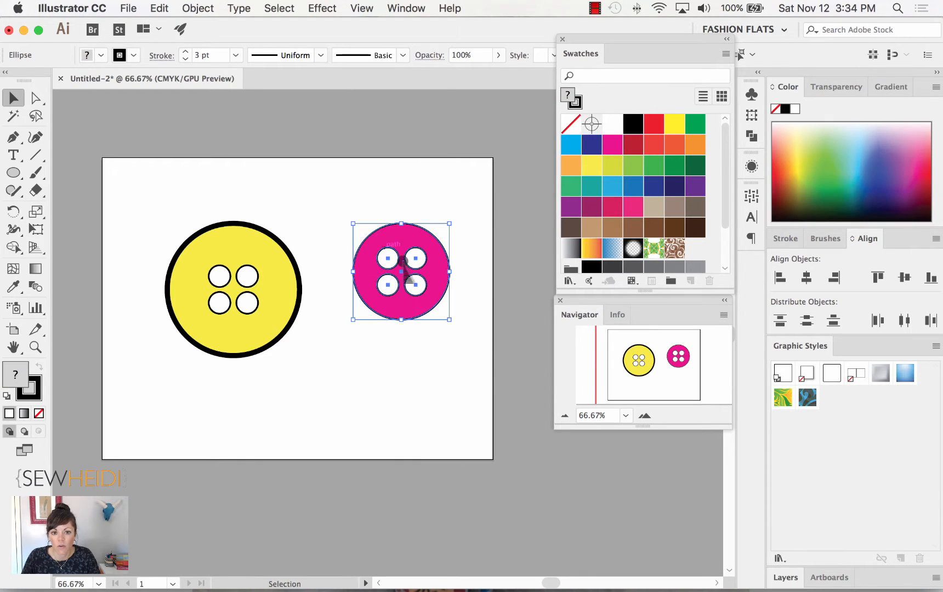
pyautogui.click(903, 279)
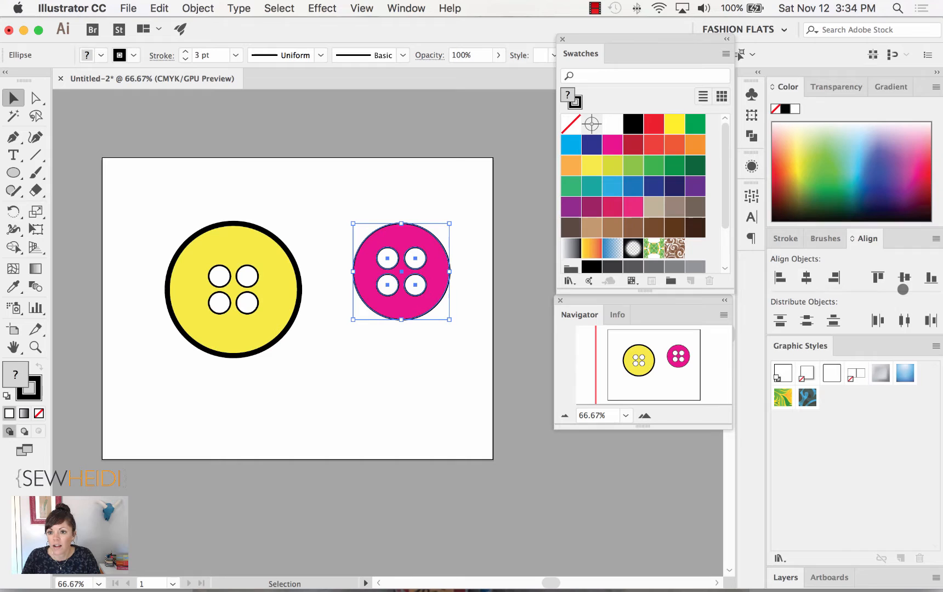
pyautogui.click(35, 98)
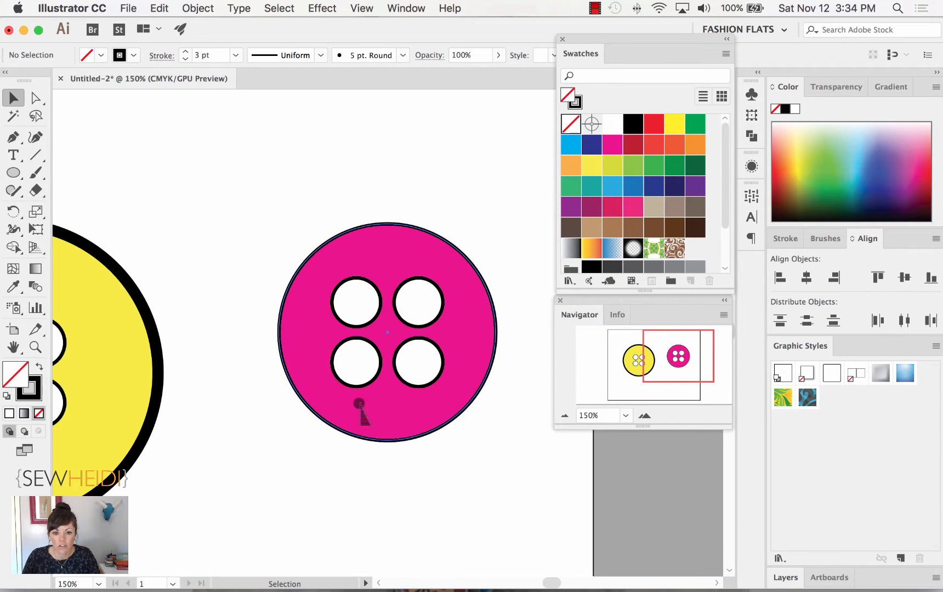
# Scale the four holes in the magenta circle down to a small central cluster, then deselect
pyautogui.click(387, 332)
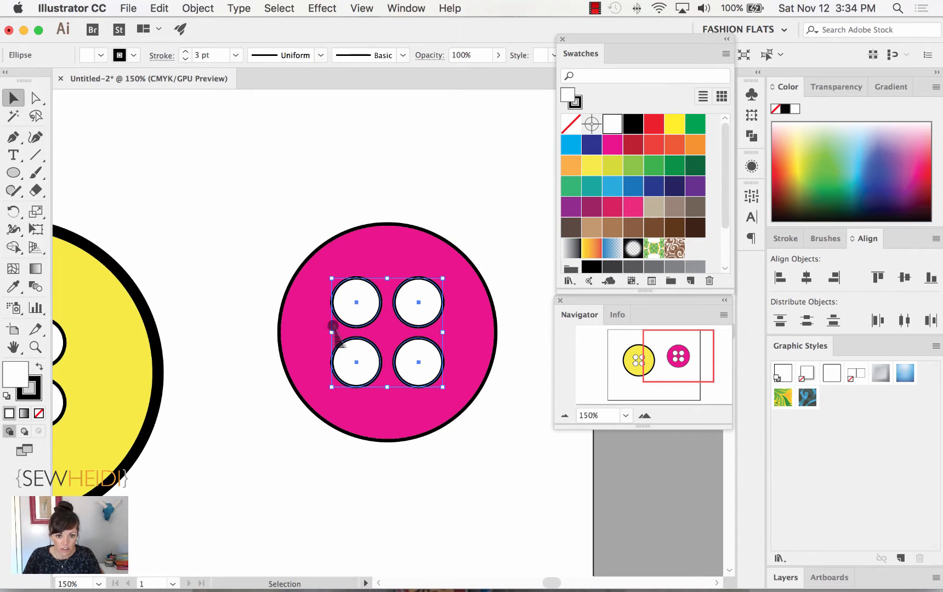
pyautogui.moveTo(442, 283)
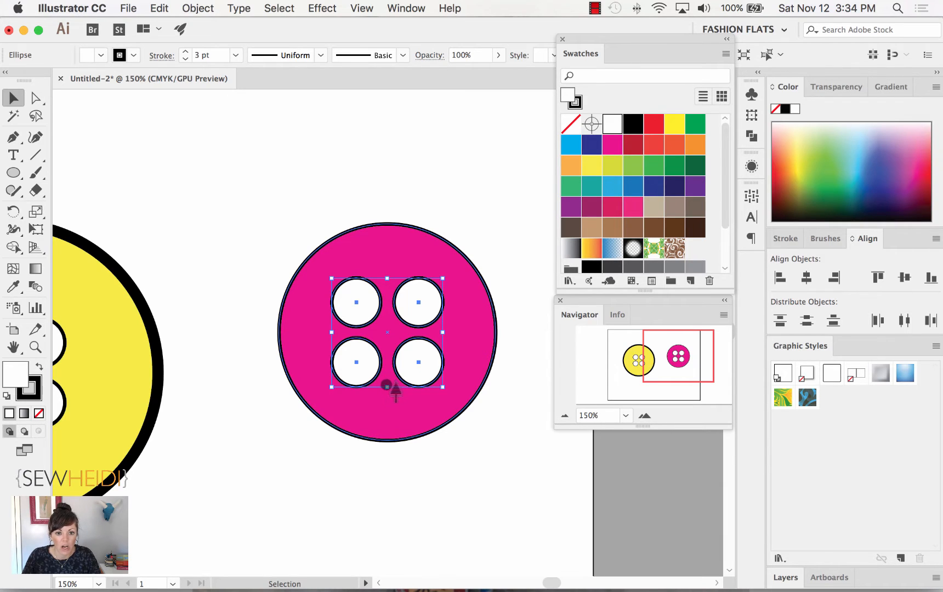
pyautogui.moveTo(448, 400)
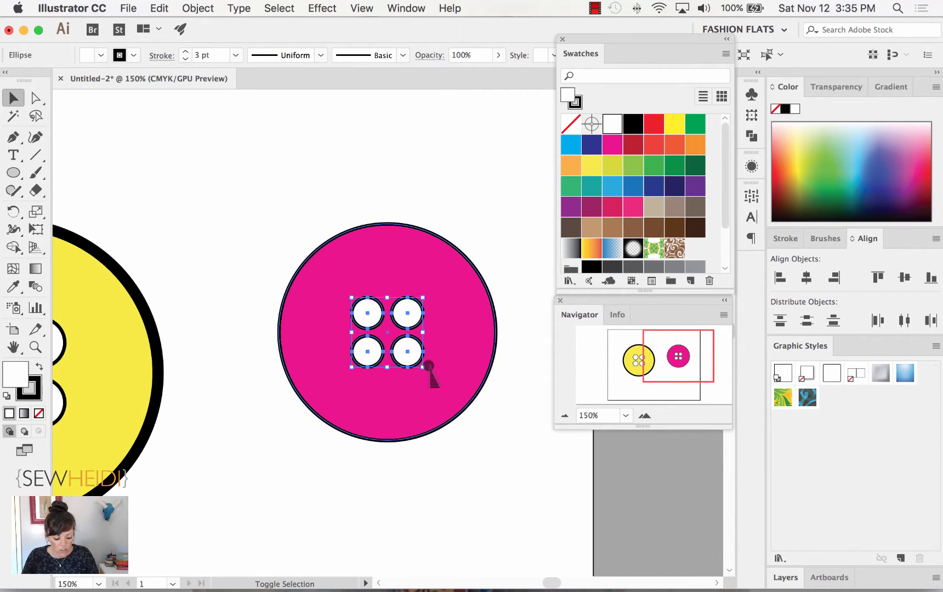
pyautogui.click(503, 520)
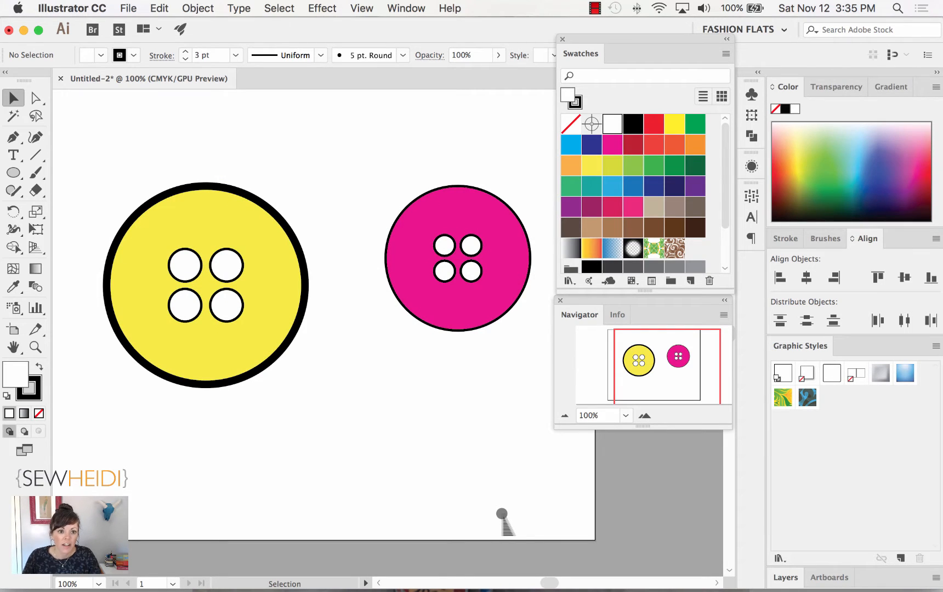
pyautogui.moveTo(138, 385)
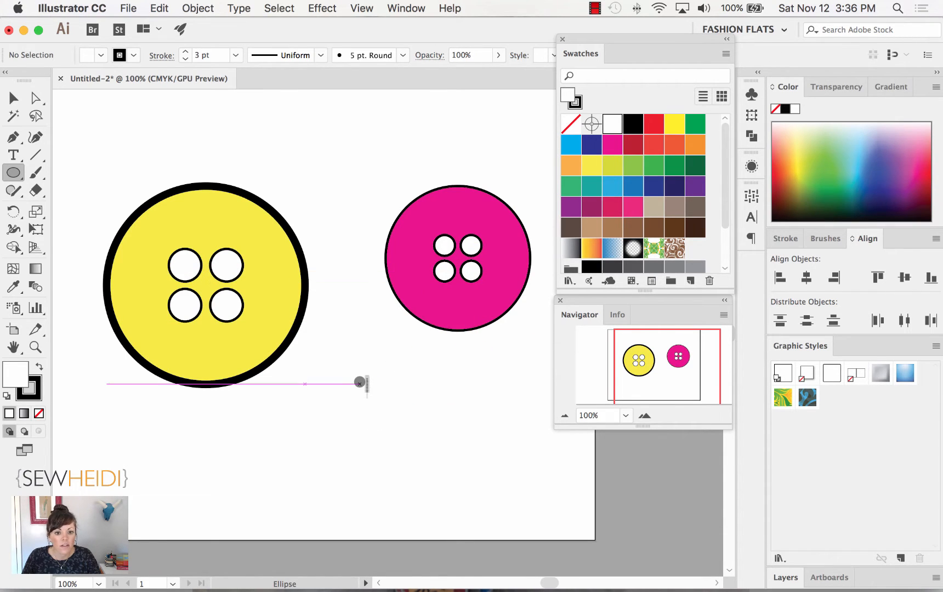
# Place two small hole circles below the buttons and a larger green-filled circle over them
pyautogui.click(360, 382)
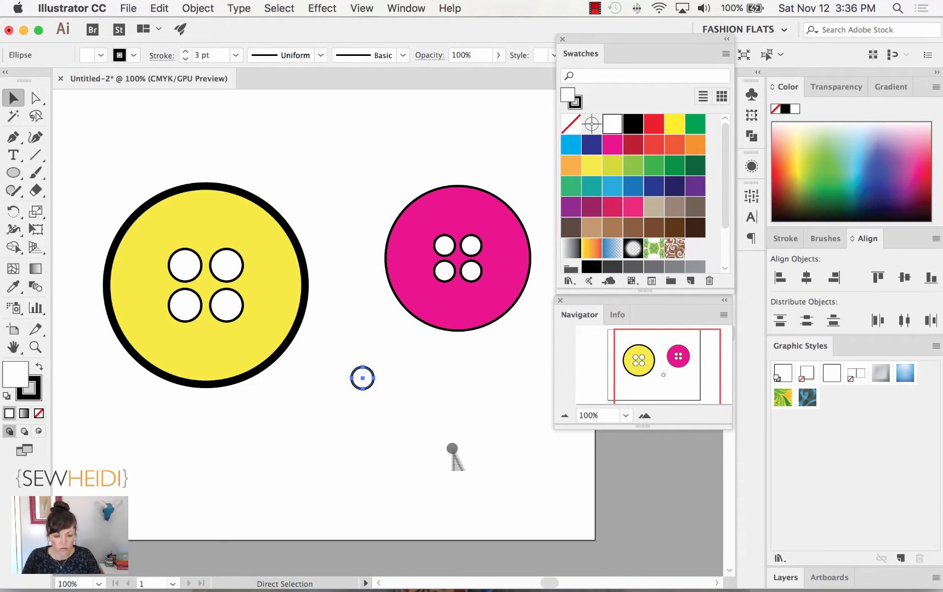
pyautogui.click(363, 378)
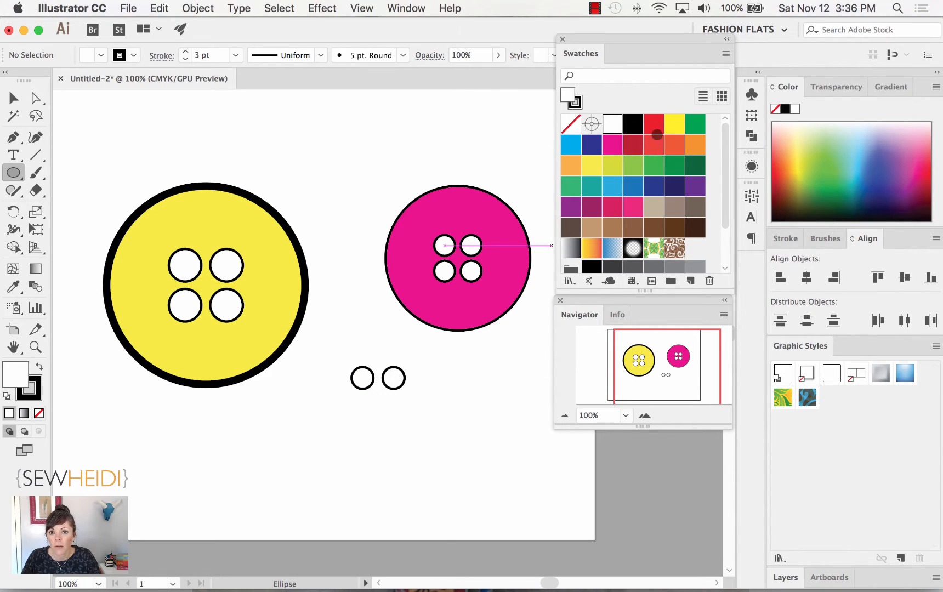
pyautogui.click(694, 124)
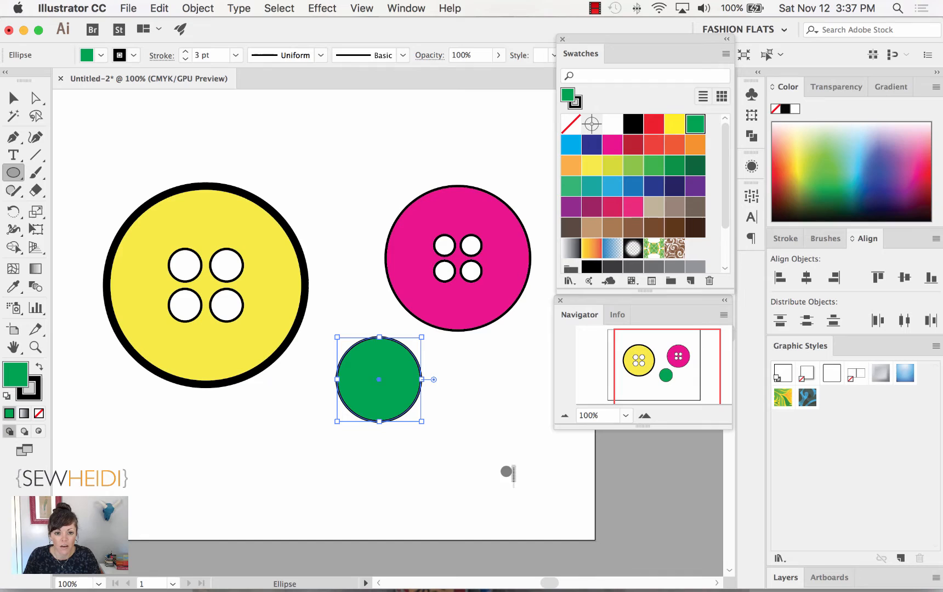
pyautogui.moveTo(421, 499)
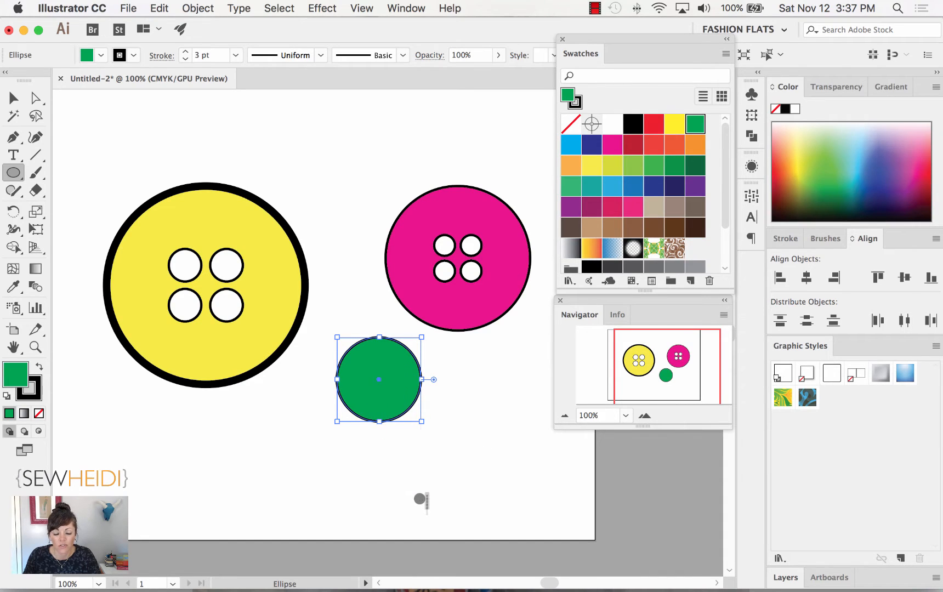
pyautogui.moveTo(469, 483)
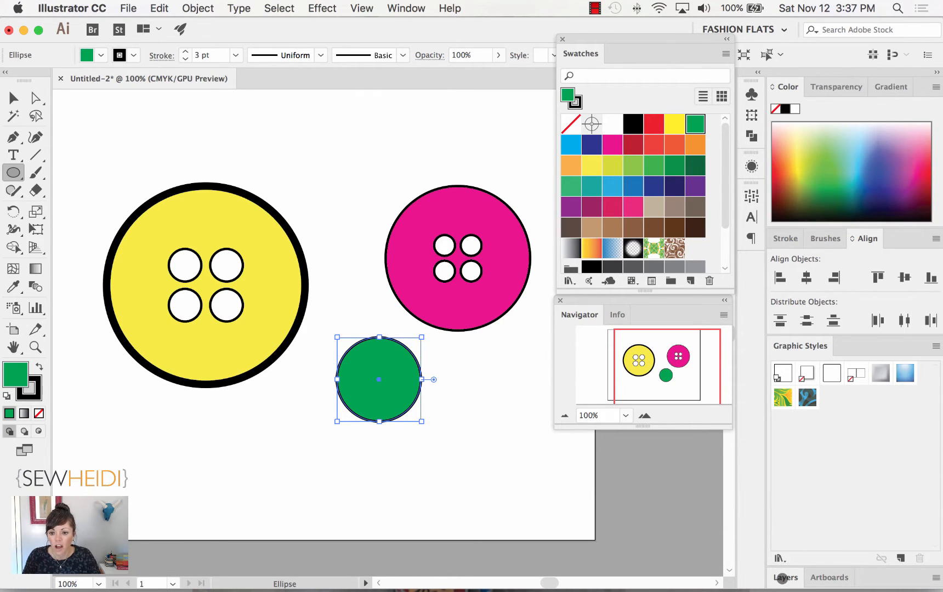
# Show the Layers panel and expand Layer 1 to list the circles, ellipses and groups
pyautogui.click(406, 8)
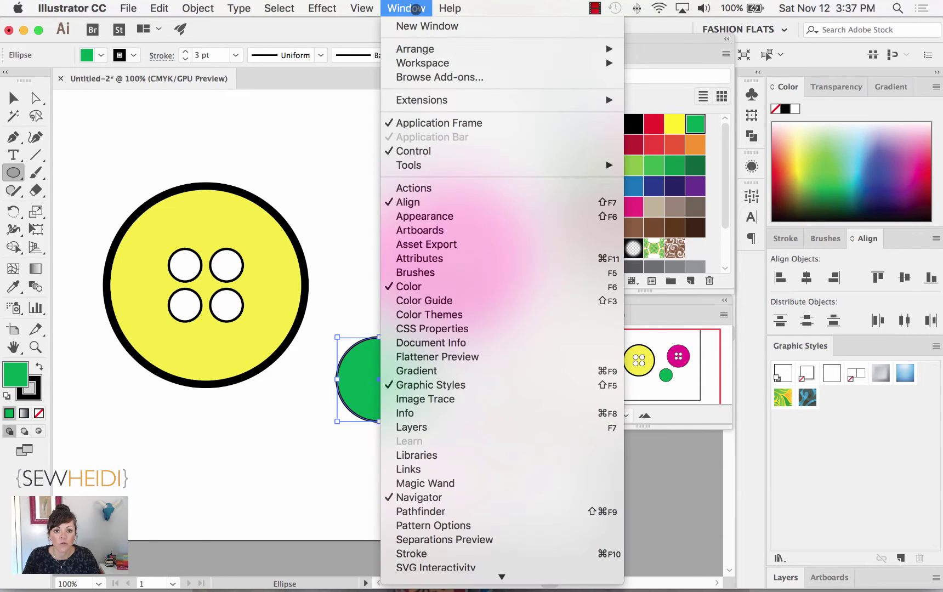
pyautogui.moveTo(411, 427)
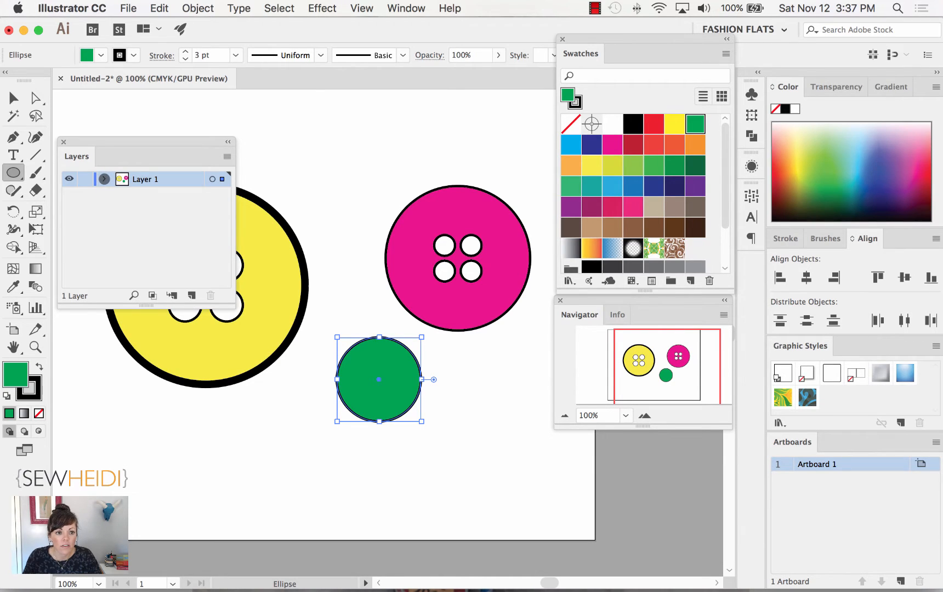
pyautogui.click(103, 179)
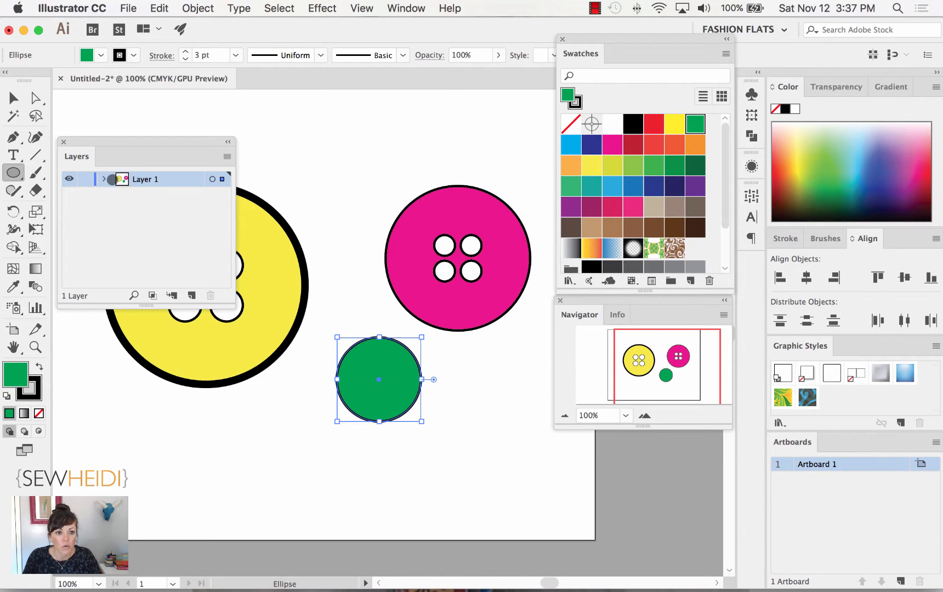
pyautogui.click(104, 179)
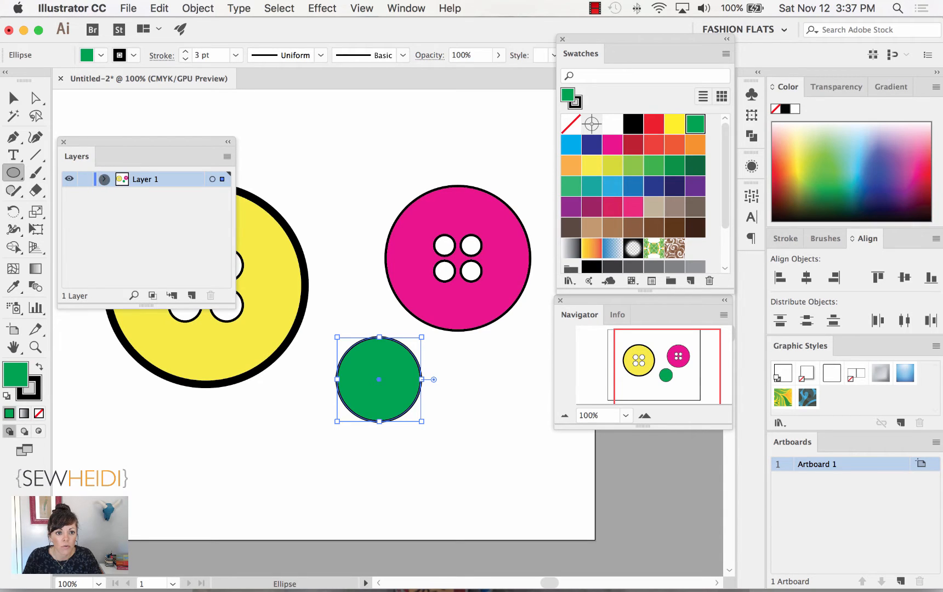
pyautogui.click(104, 179)
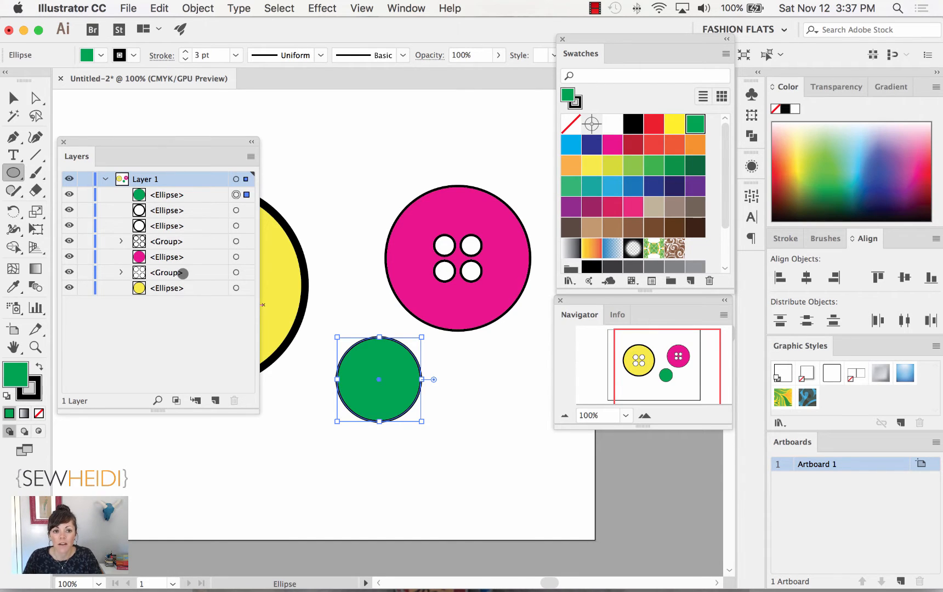
# Inspect Layer 1's items, identifying the white hole circles and the four-hole group
pyautogui.click(196, 195)
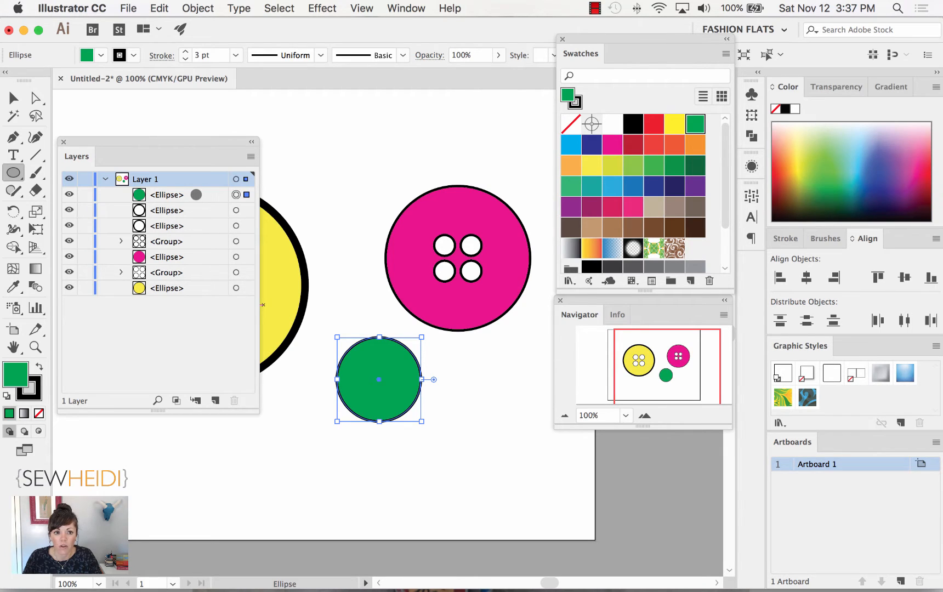
pyautogui.click(166, 195)
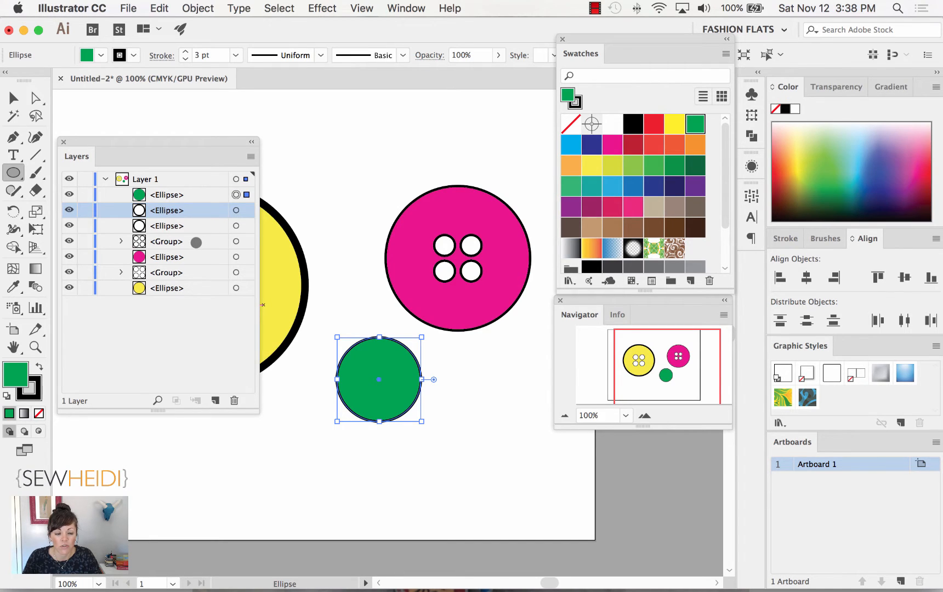
pyautogui.click(166, 241)
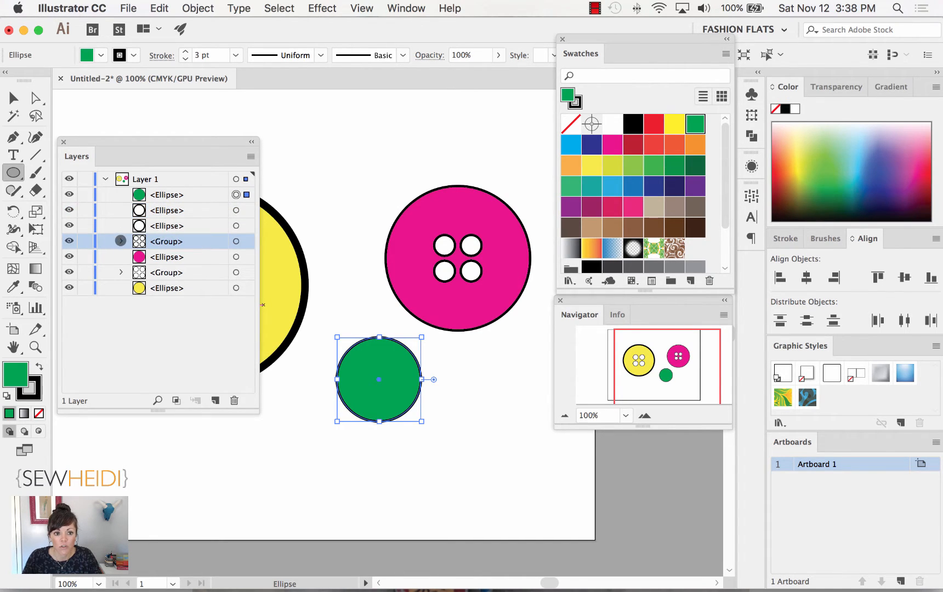
pyautogui.click(120, 241)
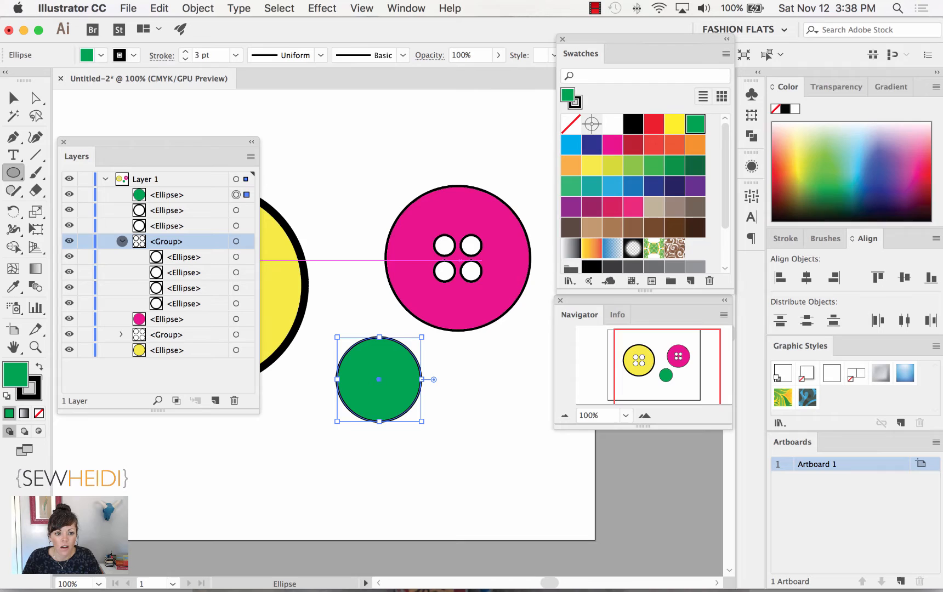
pyautogui.click(120, 242)
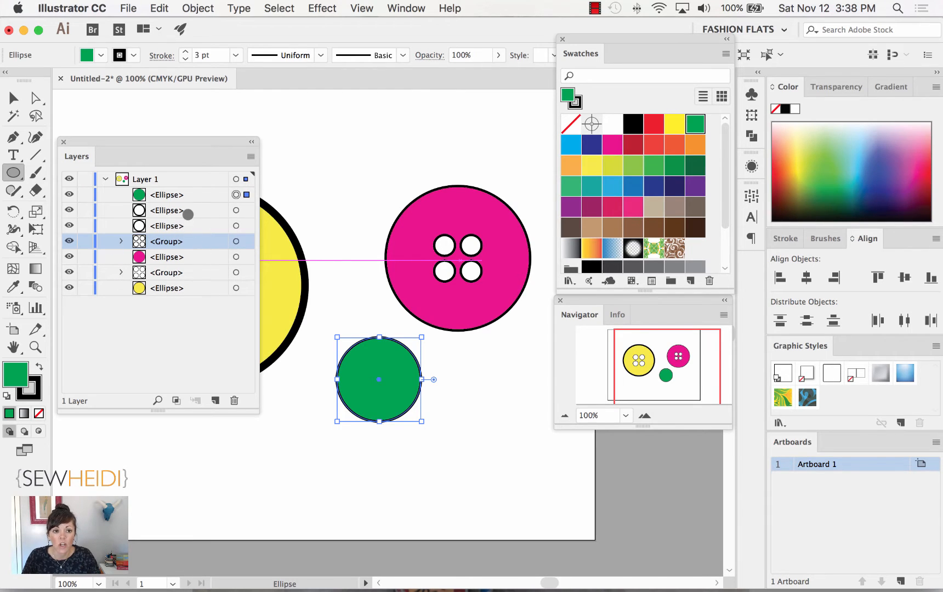
pyautogui.moveTo(210, 273)
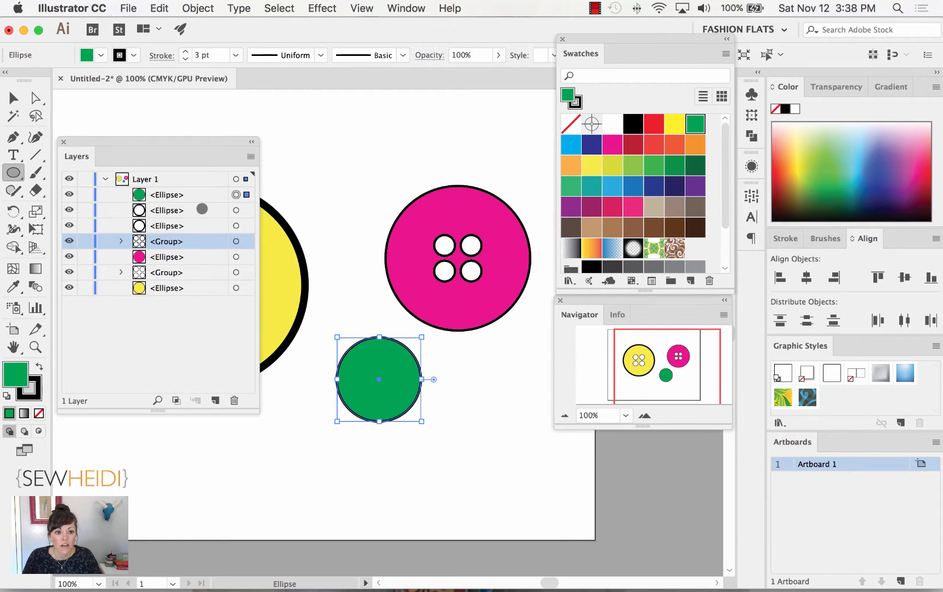
# Drag the green ellipse below the two white hole ellipses in the Layers panel, then reach for Edit to undo
pyautogui.click(165, 195)
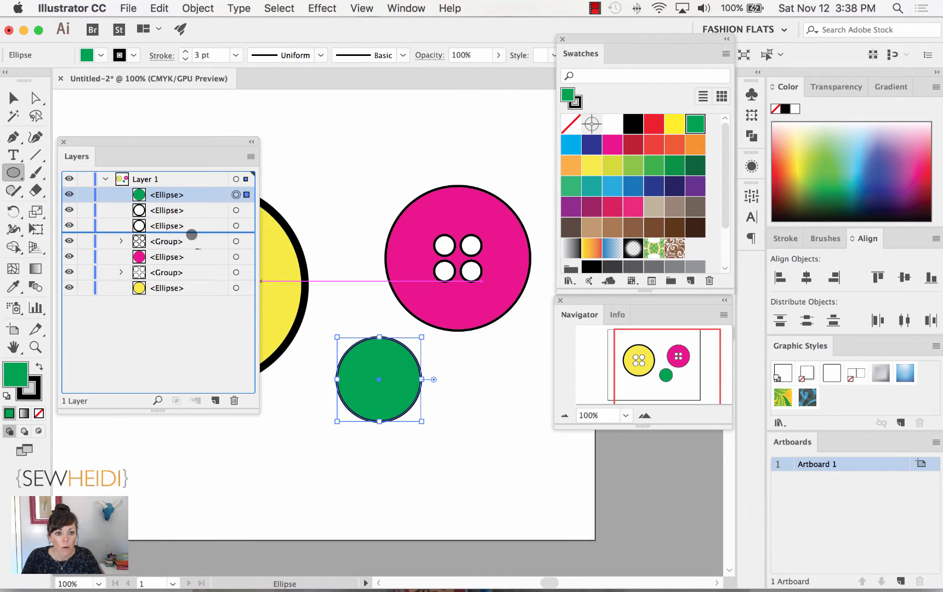
pyautogui.click(166, 241)
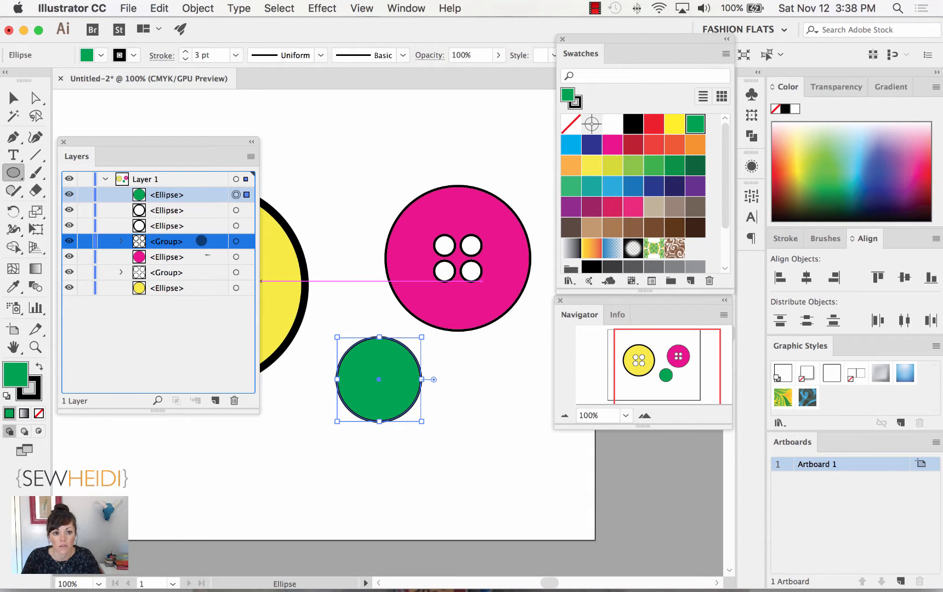
pyautogui.click(166, 225)
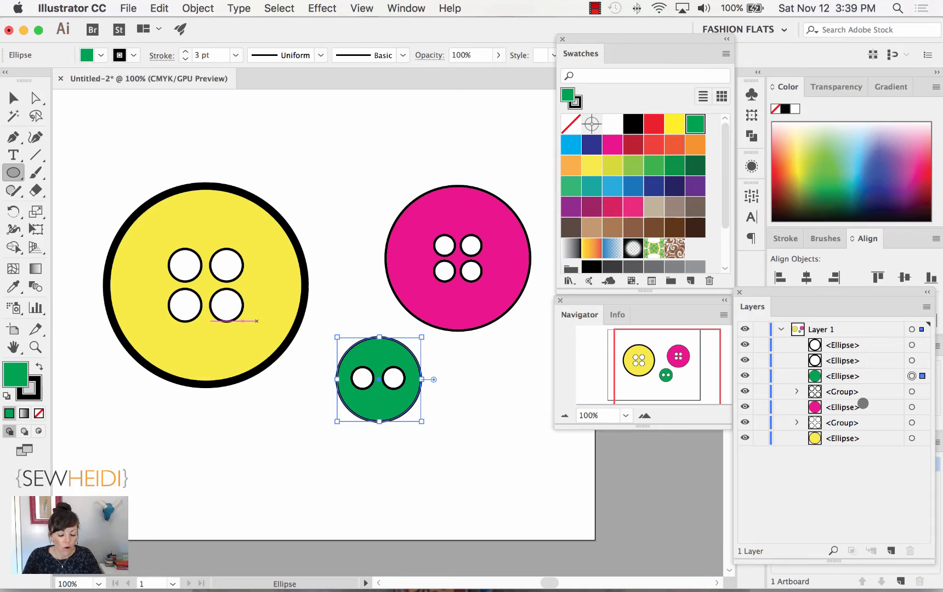
pyautogui.click(159, 8)
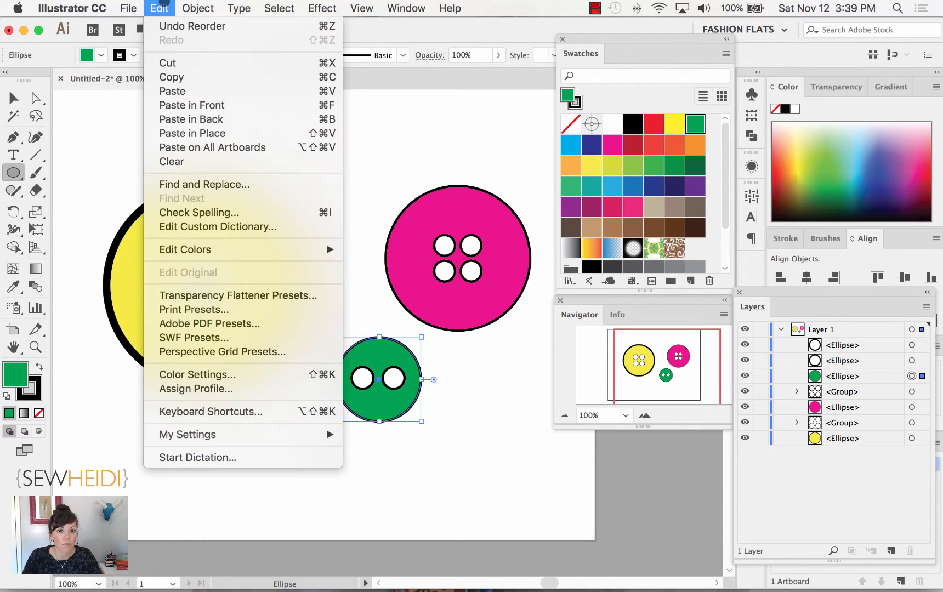
pyautogui.moveTo(193, 26)
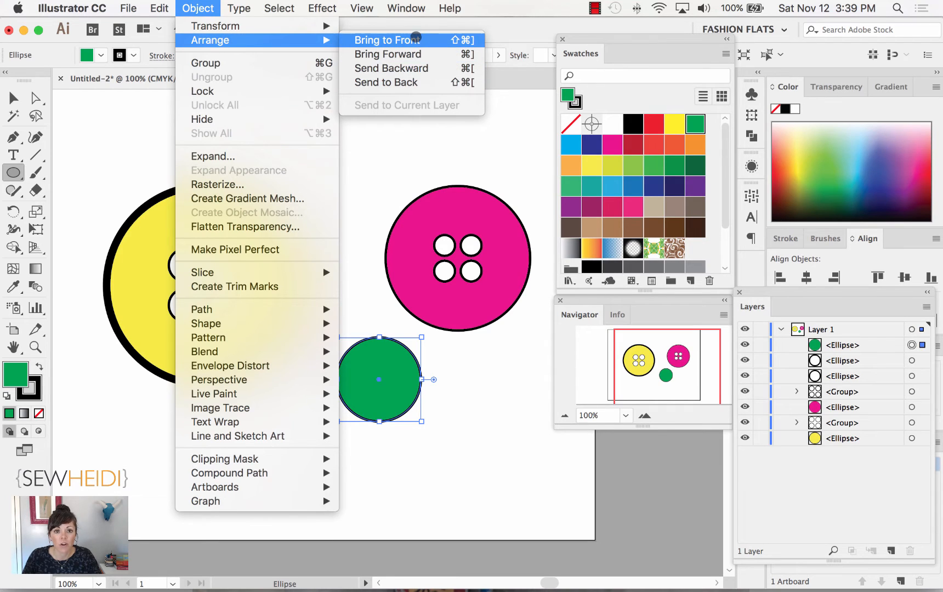
pyautogui.moveTo(391, 68)
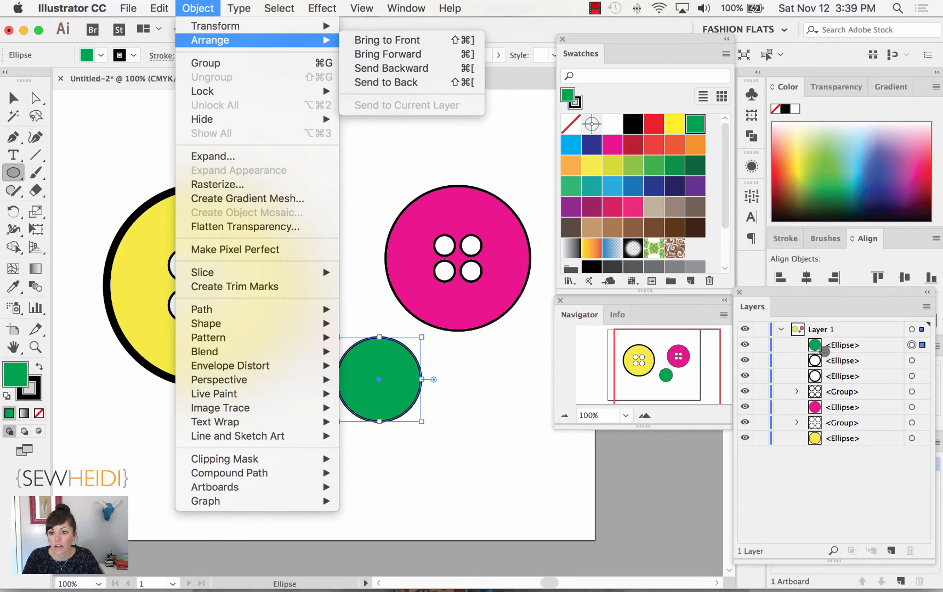
pyautogui.moveTo(392, 68)
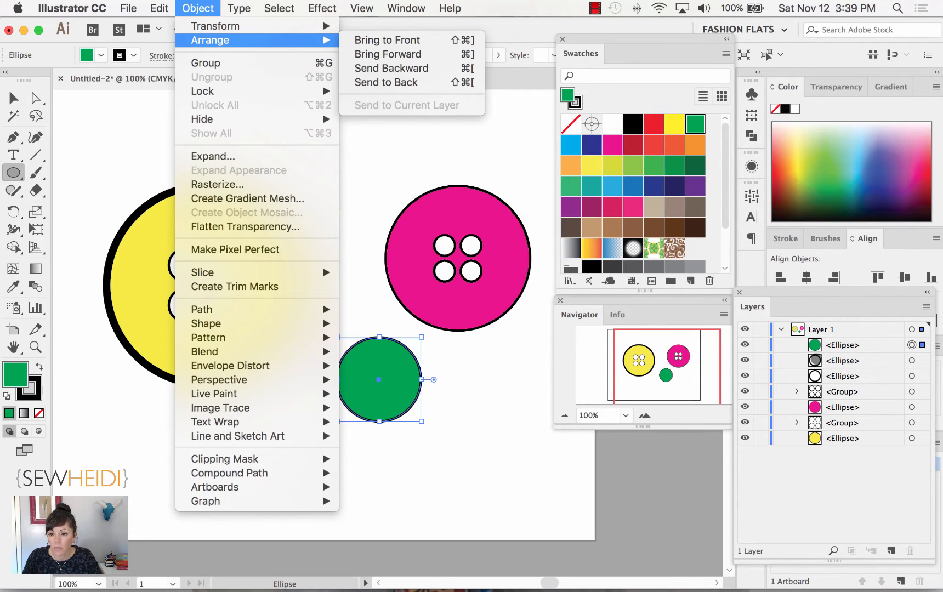
pyautogui.moveTo(392, 83)
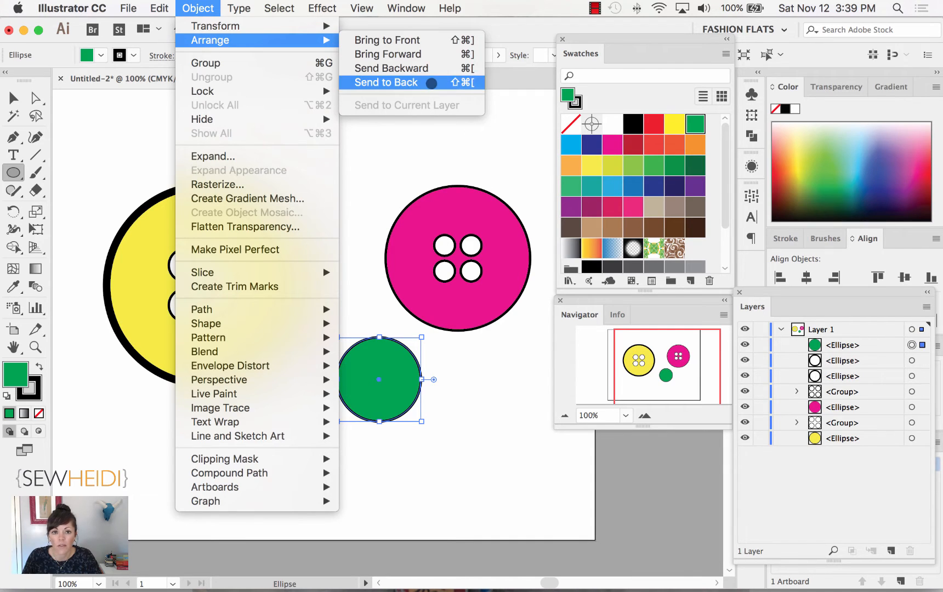
# Send the green circle to the back with Object > Arrange so both white holes show on it
pyautogui.click(389, 82)
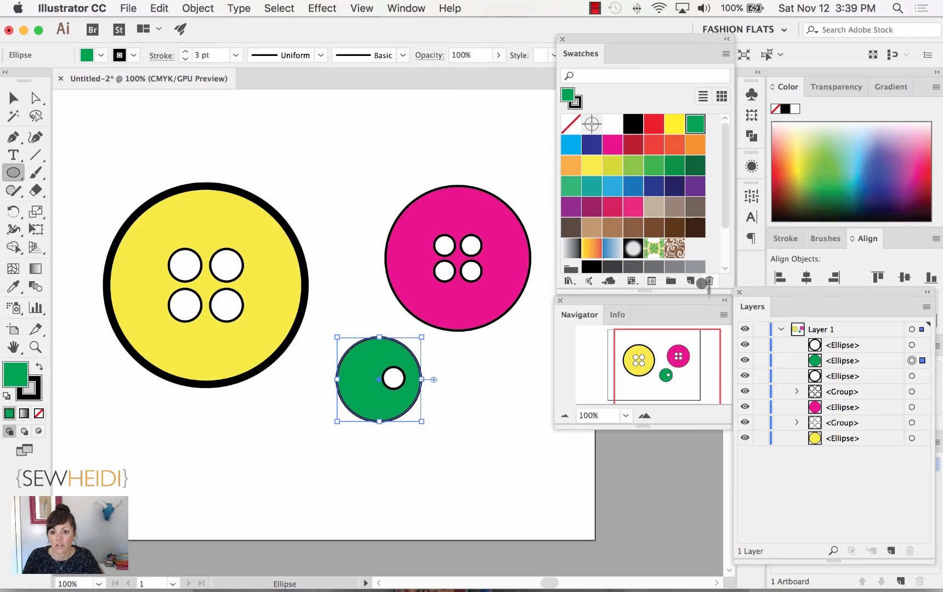
pyautogui.click(197, 8)
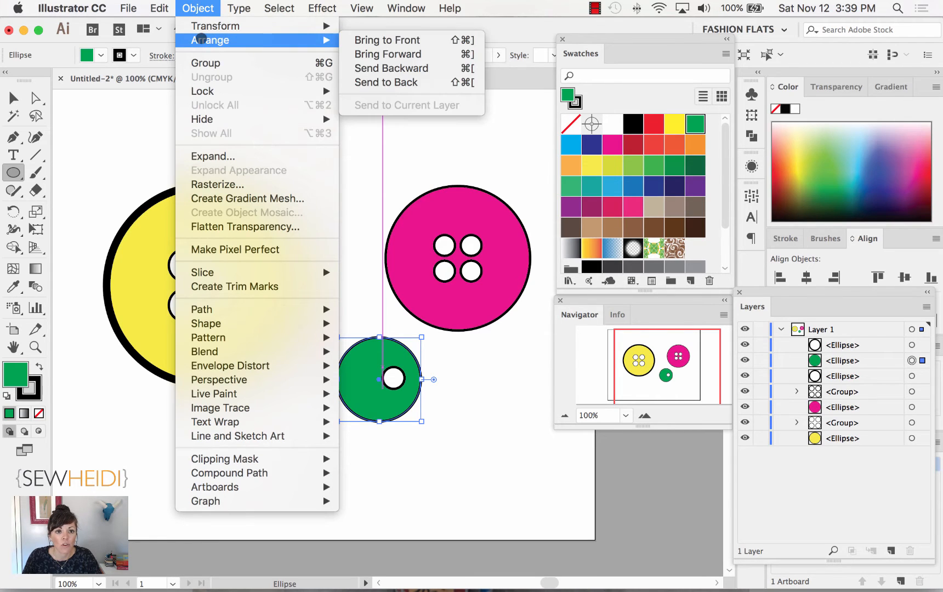
pyautogui.moveTo(387, 82)
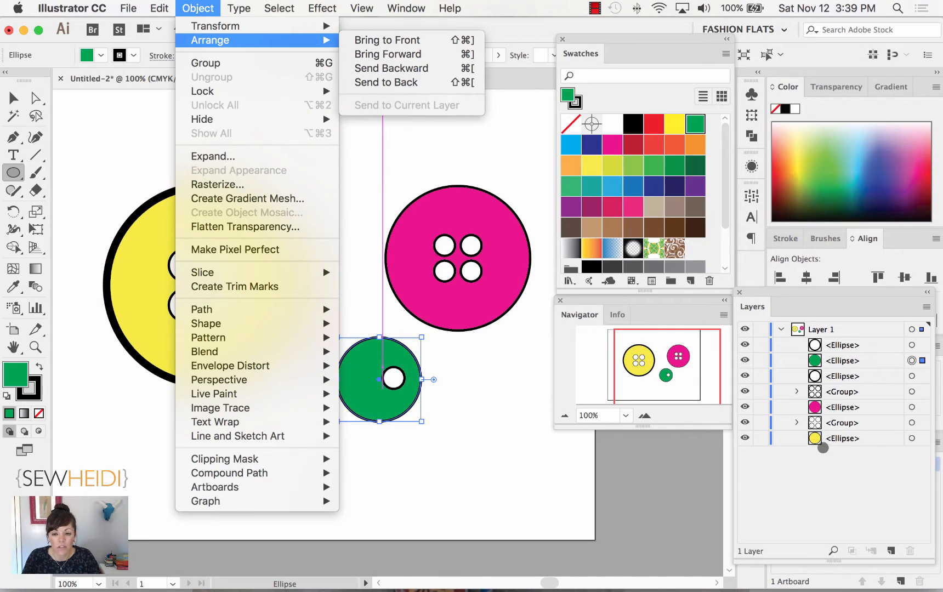
pyautogui.moveTo(387, 82)
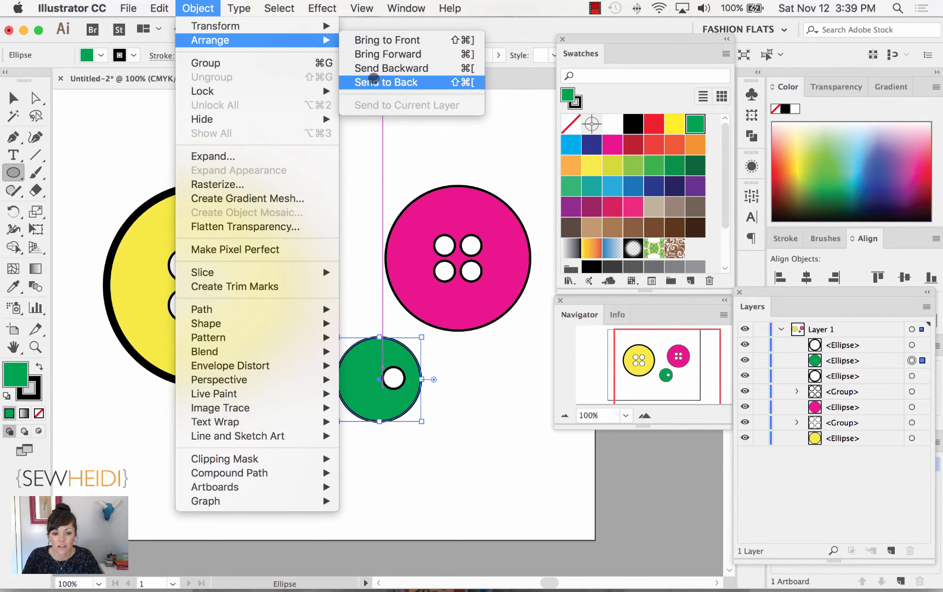
pyautogui.click(386, 82)
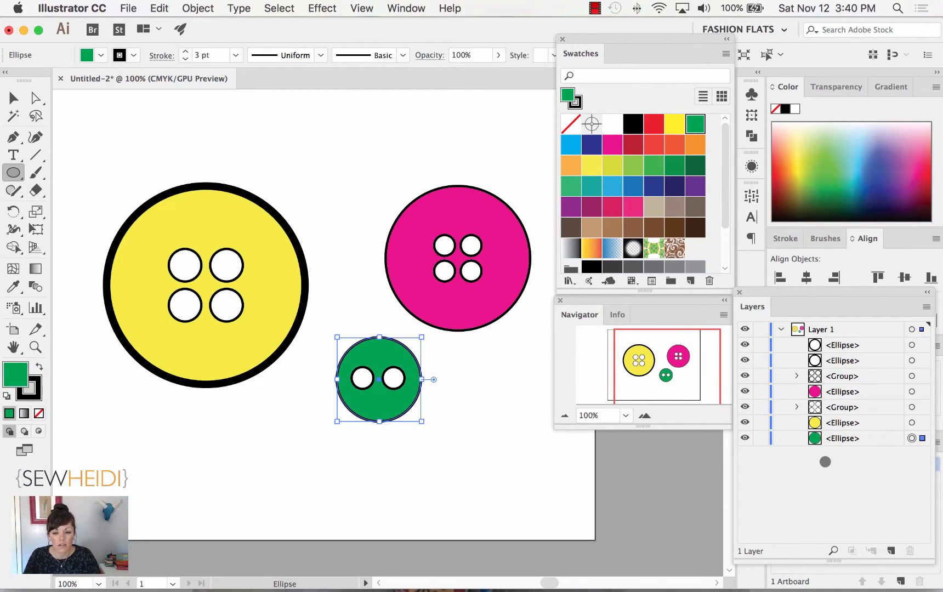
pyautogui.click(797, 376)
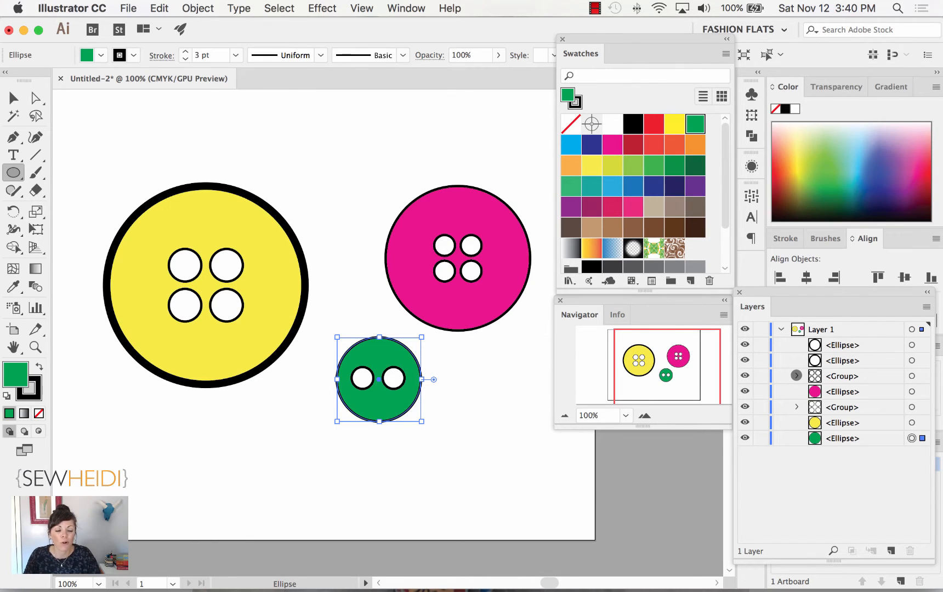
# Select and delete the yellow and pink buttons from the artboard
pyautogui.click(795, 376)
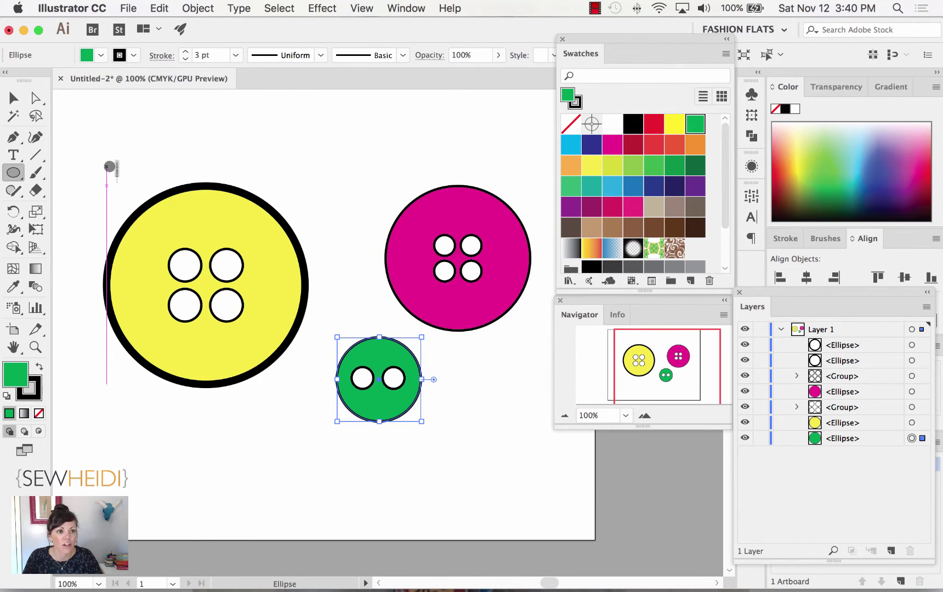
pyautogui.click(13, 98)
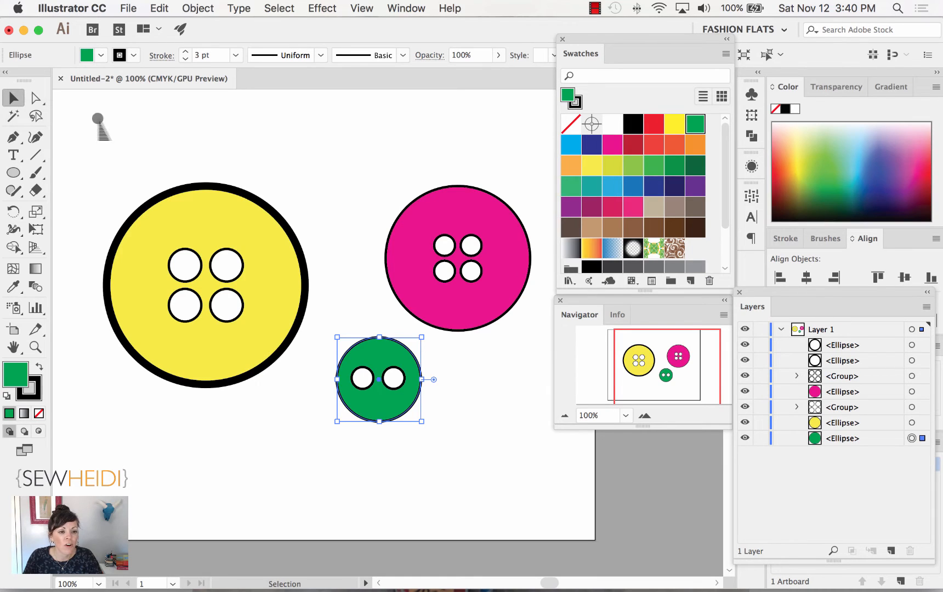
pyautogui.click(204, 286)
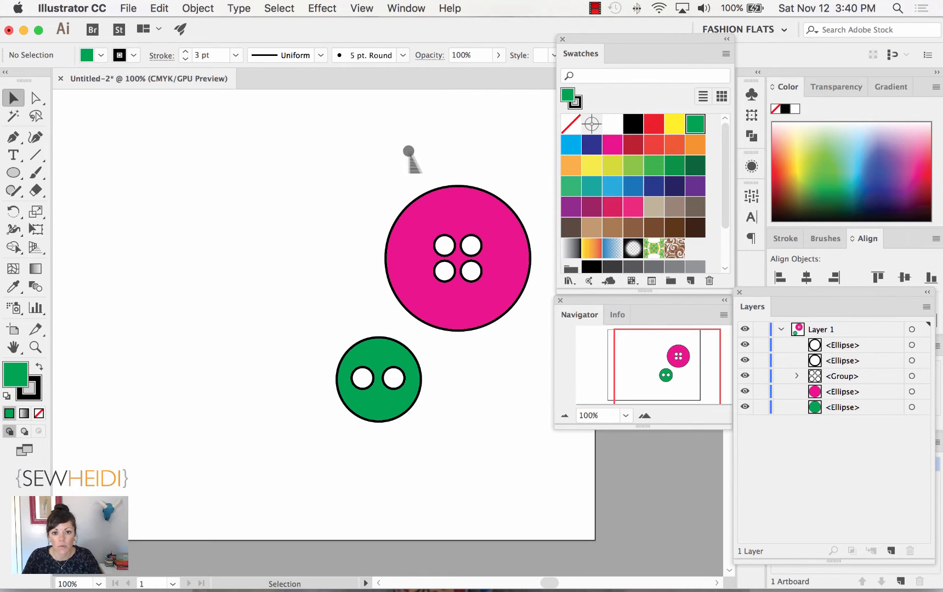
pyautogui.click(457, 259)
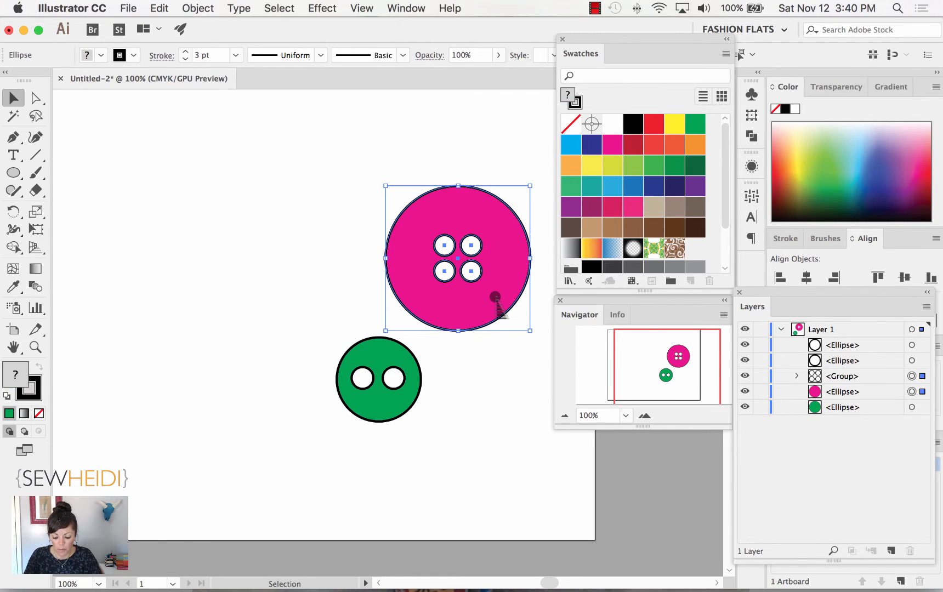
pyautogui.press('Delete')
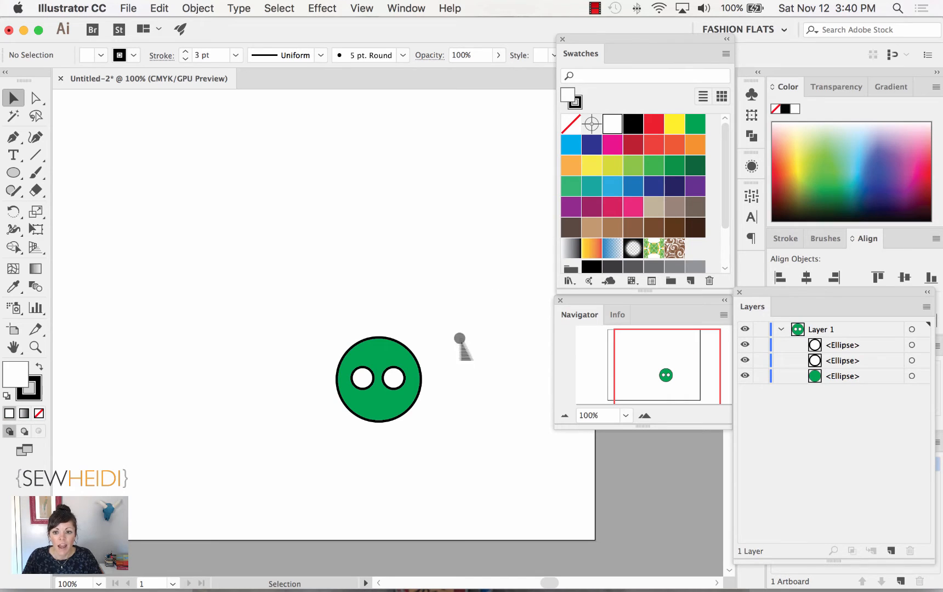
pyautogui.moveTo(321, 327)
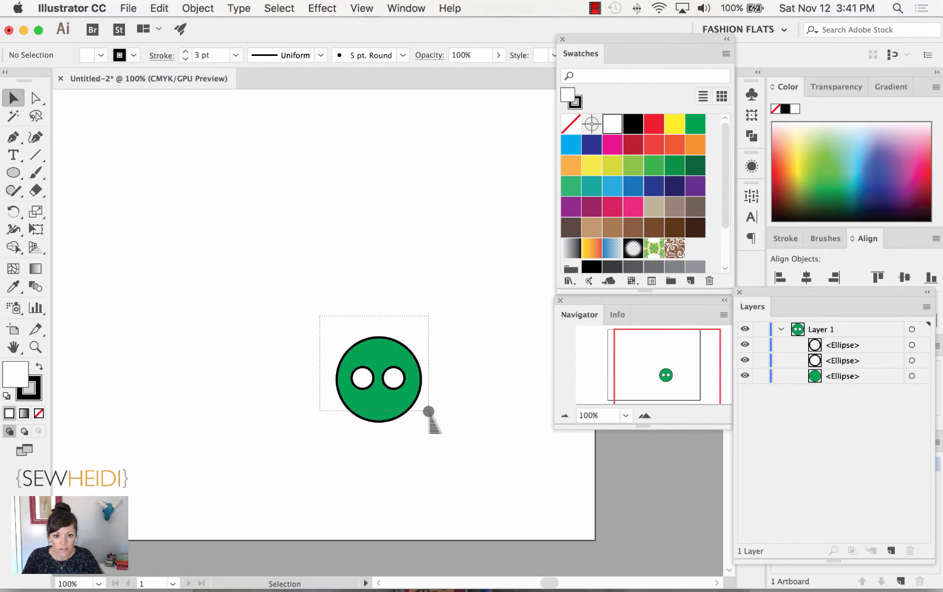
# Marquee-select the green circle with its two holes and group them via the Object menu
pyautogui.click(380, 378)
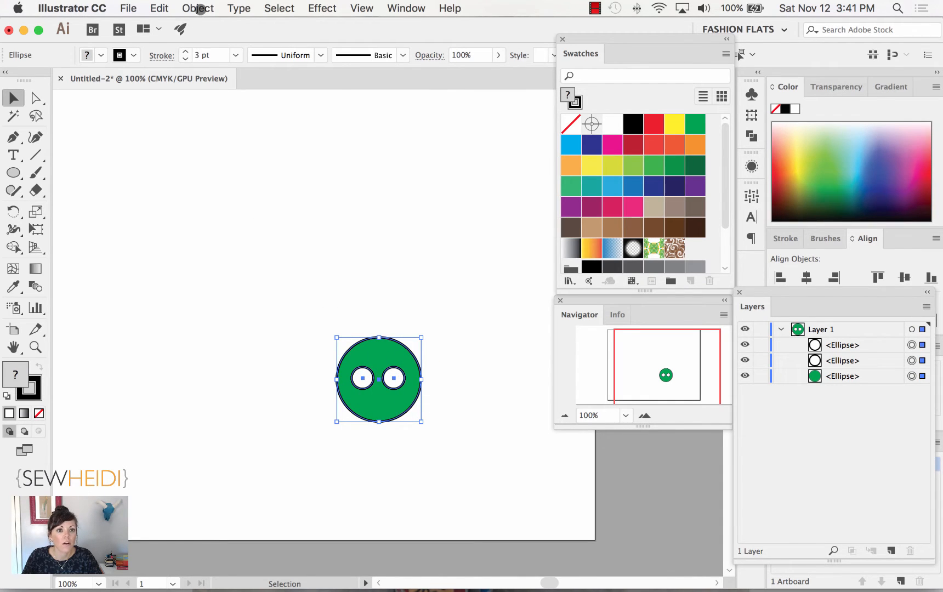
pyautogui.click(197, 7)
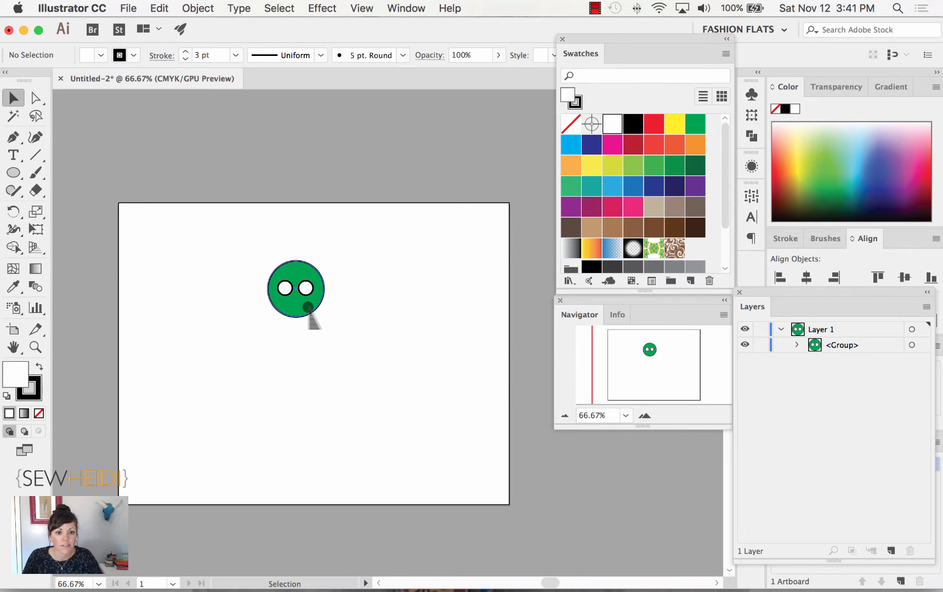
# Copy the green button group, paste duplicates and arrange three buttons in a vertical column
pyautogui.click(295, 289)
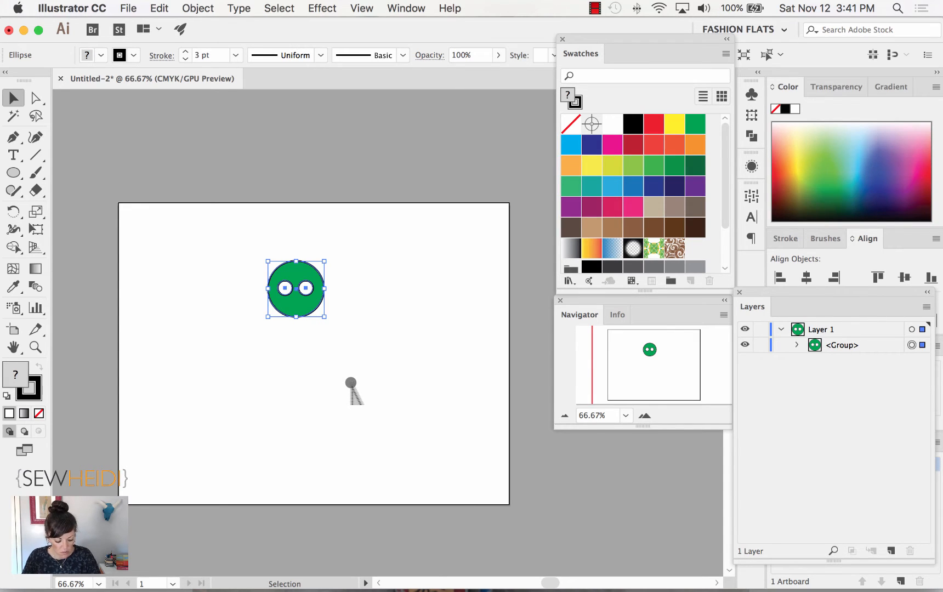
pyautogui.click(35, 97)
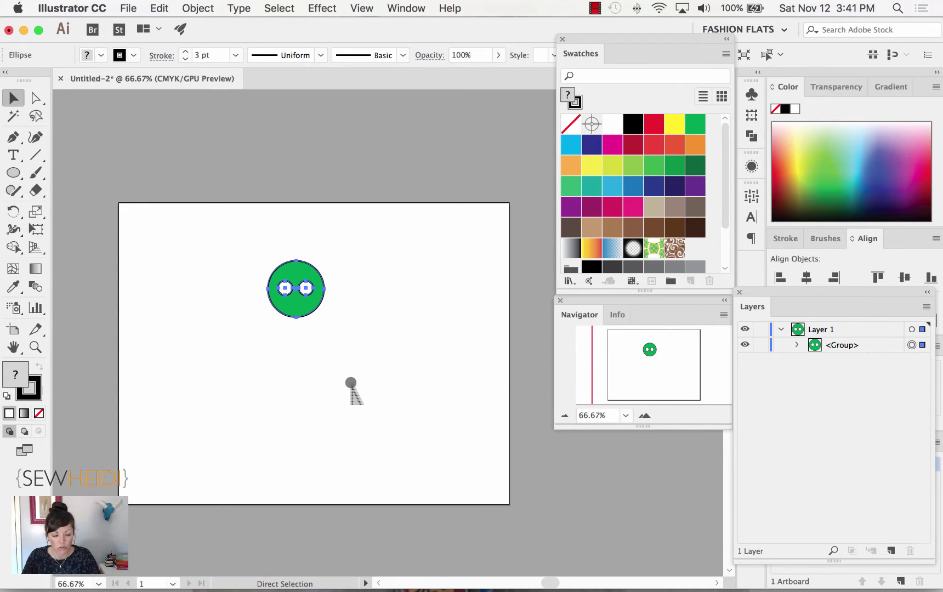
pyautogui.click(198, 8)
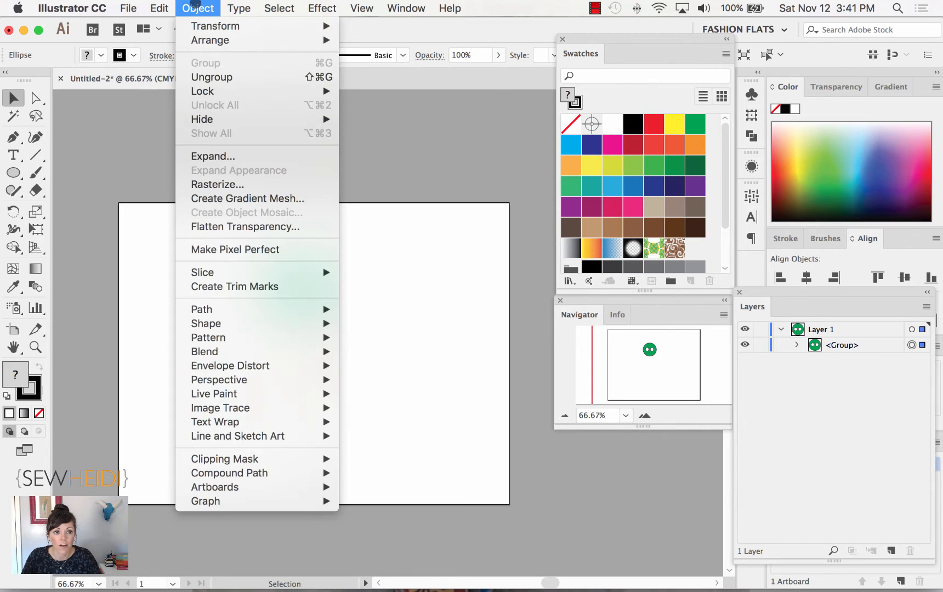
pyautogui.click(128, 8)
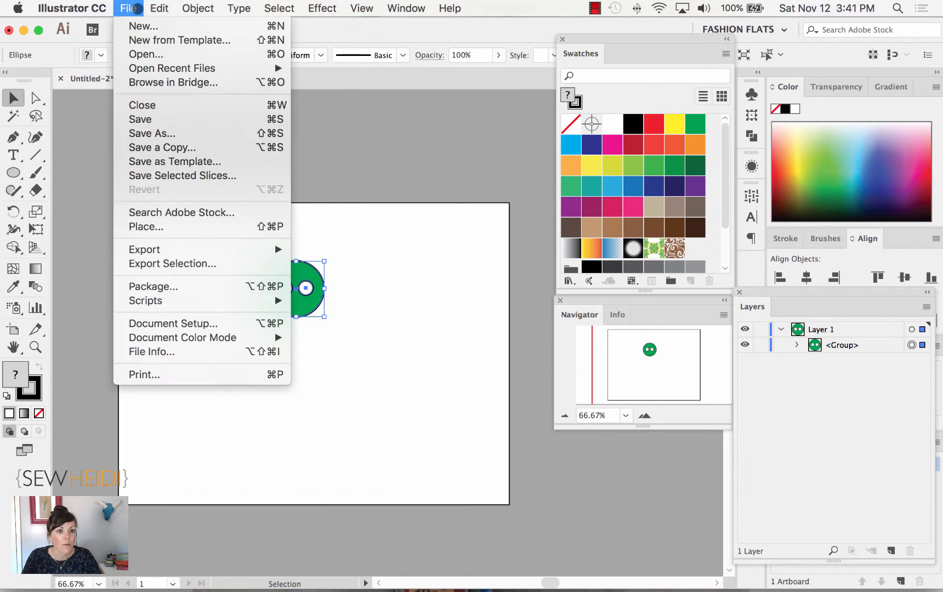
pyautogui.click(159, 7)
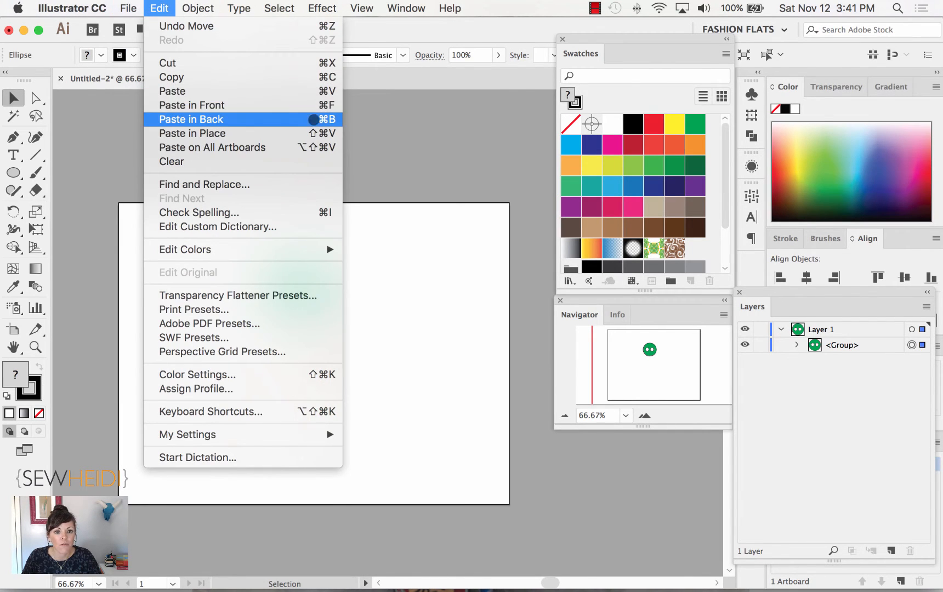
pyautogui.click(189, 119)
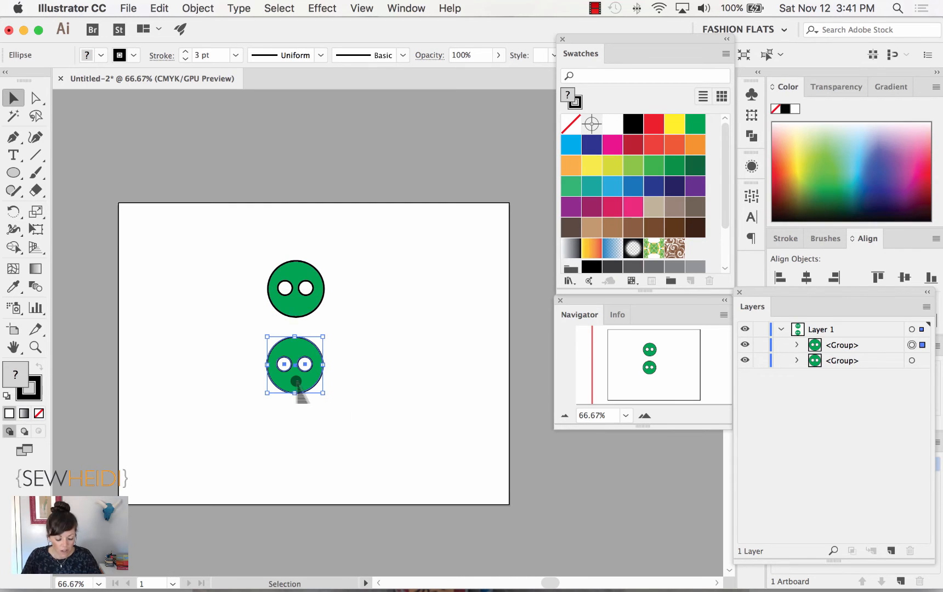
pyautogui.click(35, 98)
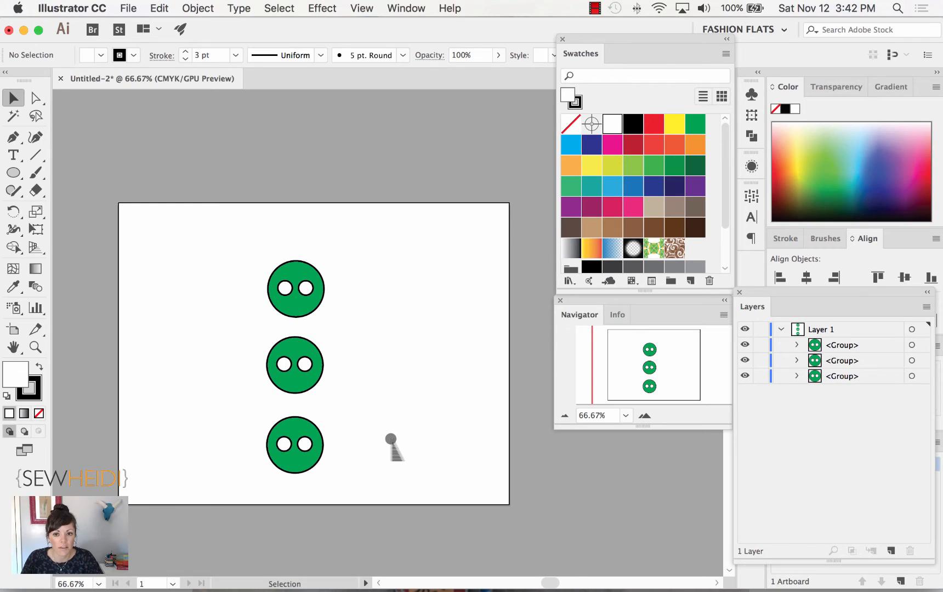
pyautogui.moveTo(207, 340)
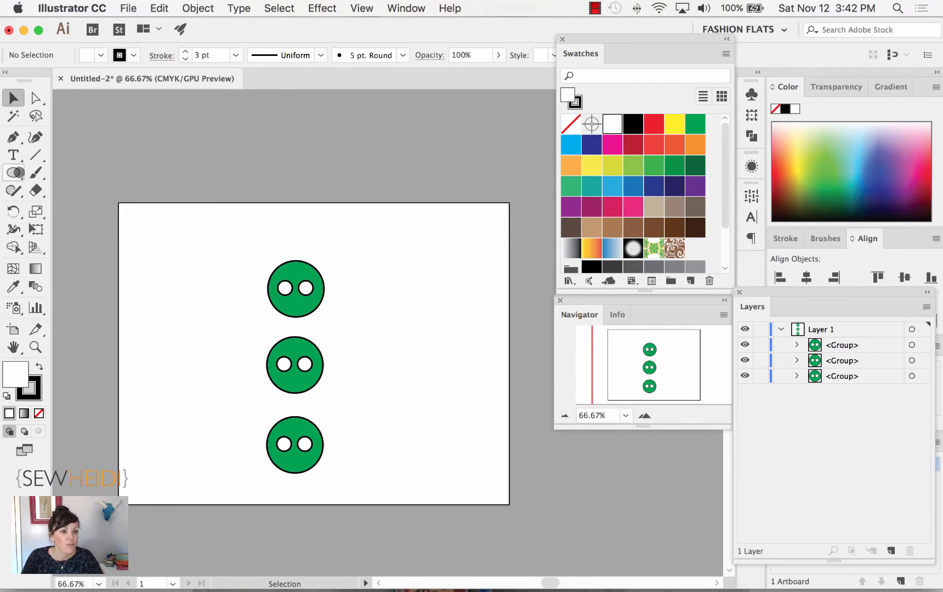
pyautogui.moveTo(13, 172)
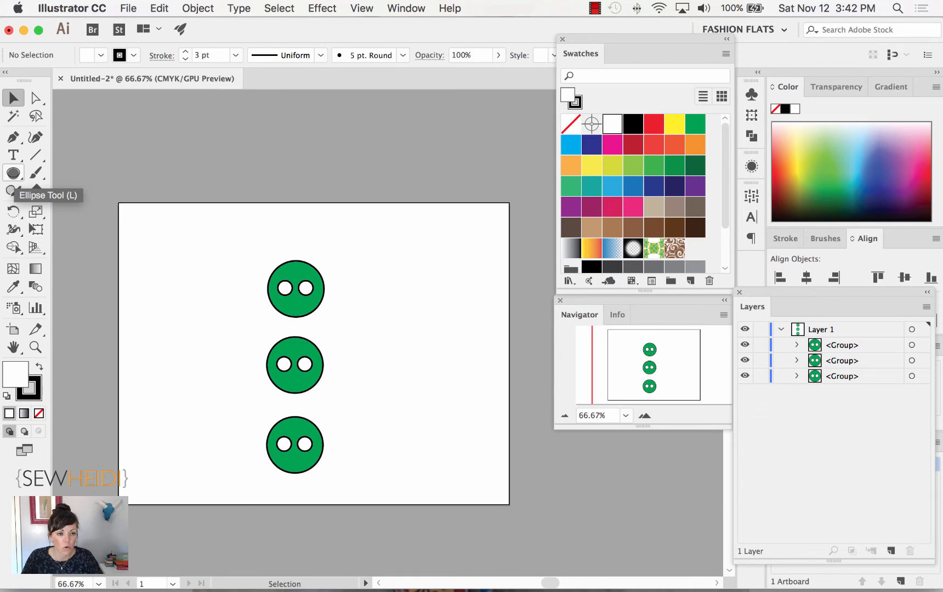
# Choose the Rectangle Tool (M) from the shape tool flyout
pyautogui.click(13, 173)
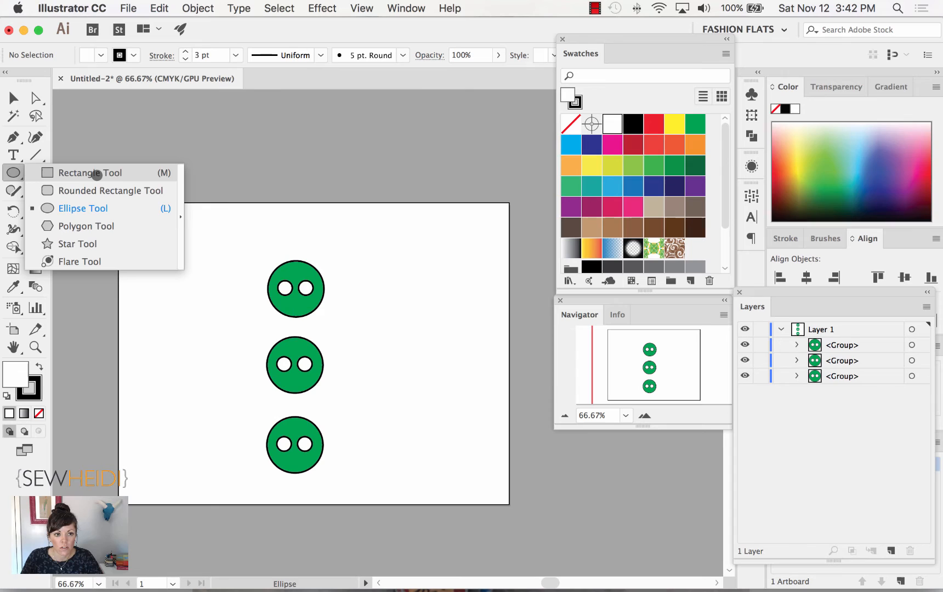
pyautogui.click(89, 174)
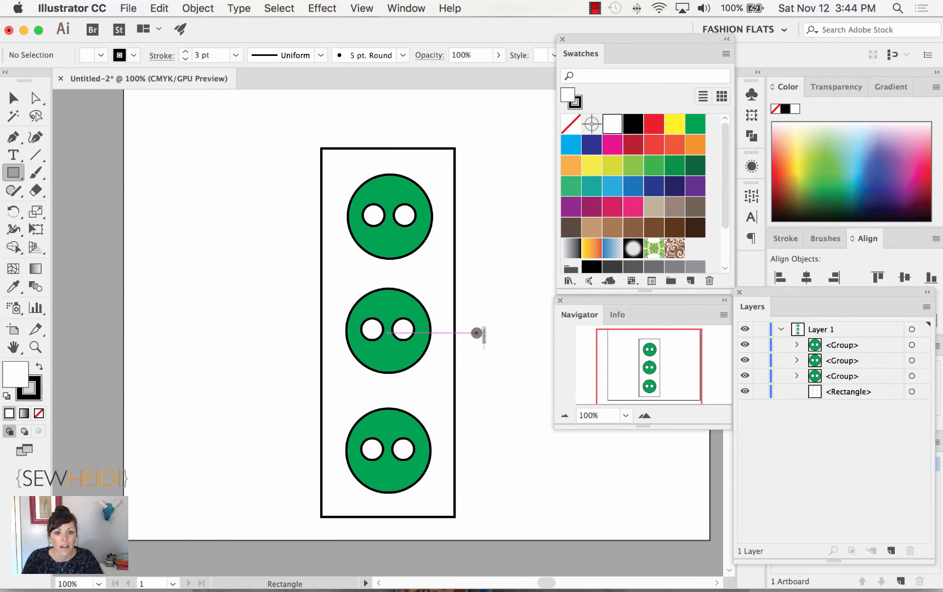
pyautogui.moveTo(13, 98)
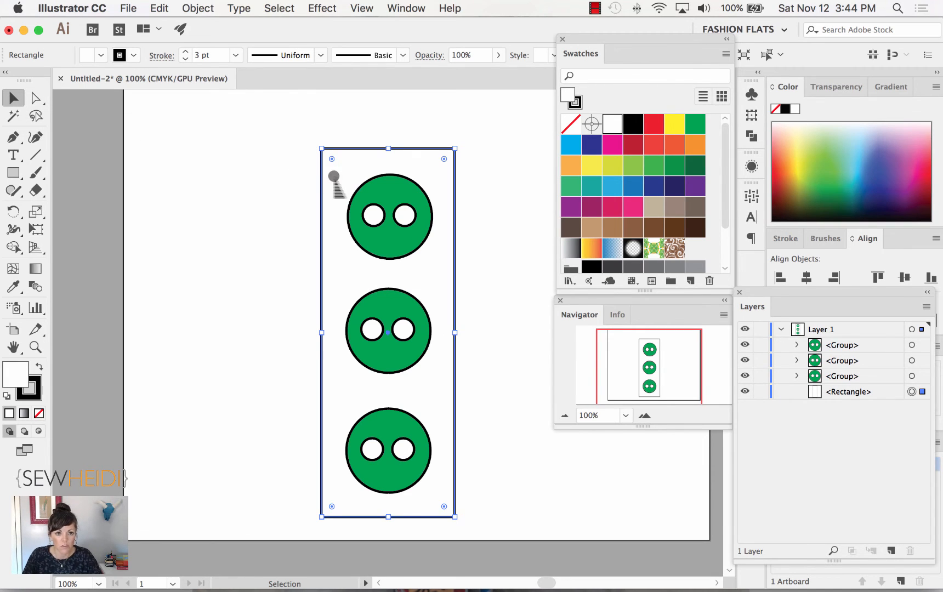
pyautogui.moveTo(287, 317)
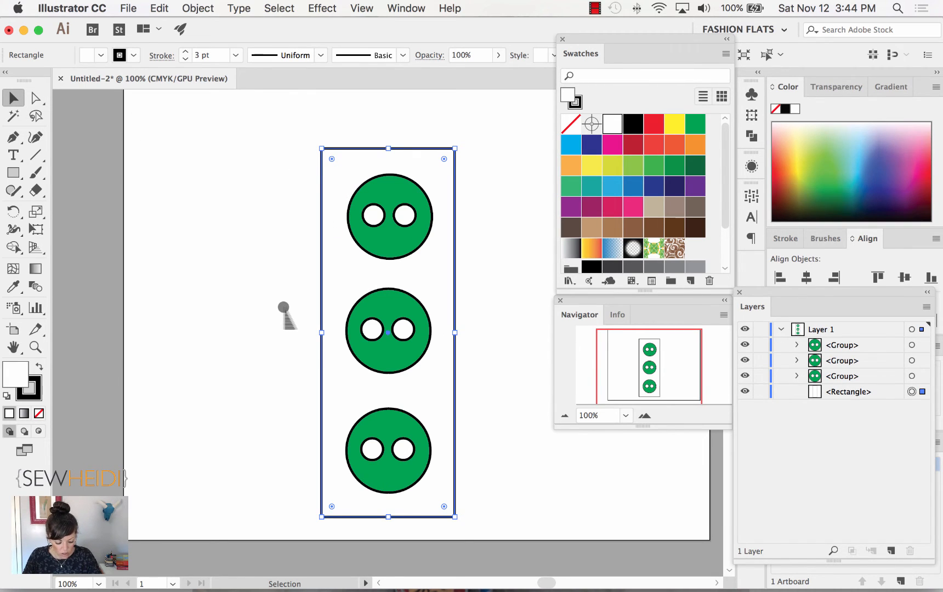
# Select the white placket rectangle sitting behind the three buttons
pyautogui.click(34, 97)
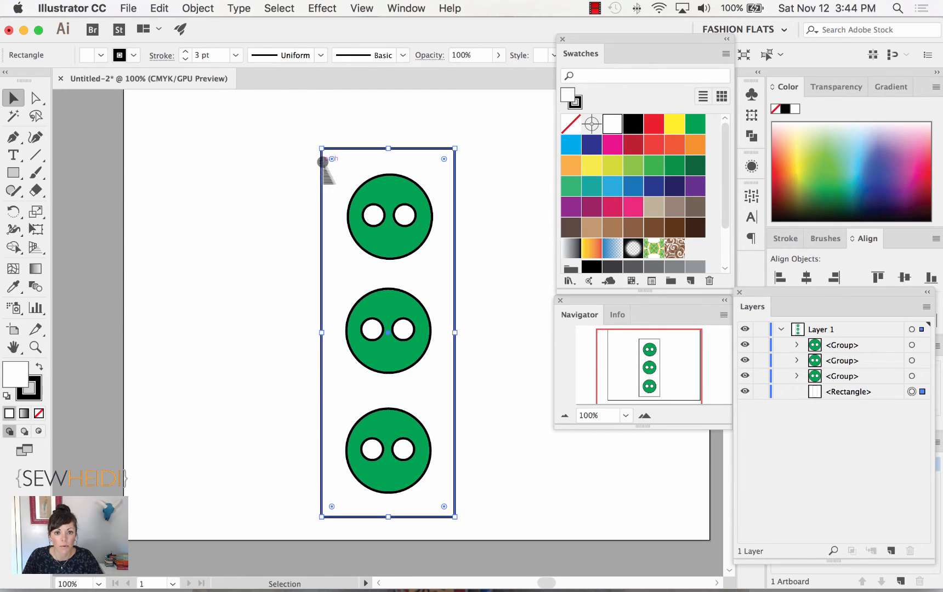
# Offset the placket path by -10 pt with Preview on, creating an inset inner rectangle
pyautogui.click(198, 8)
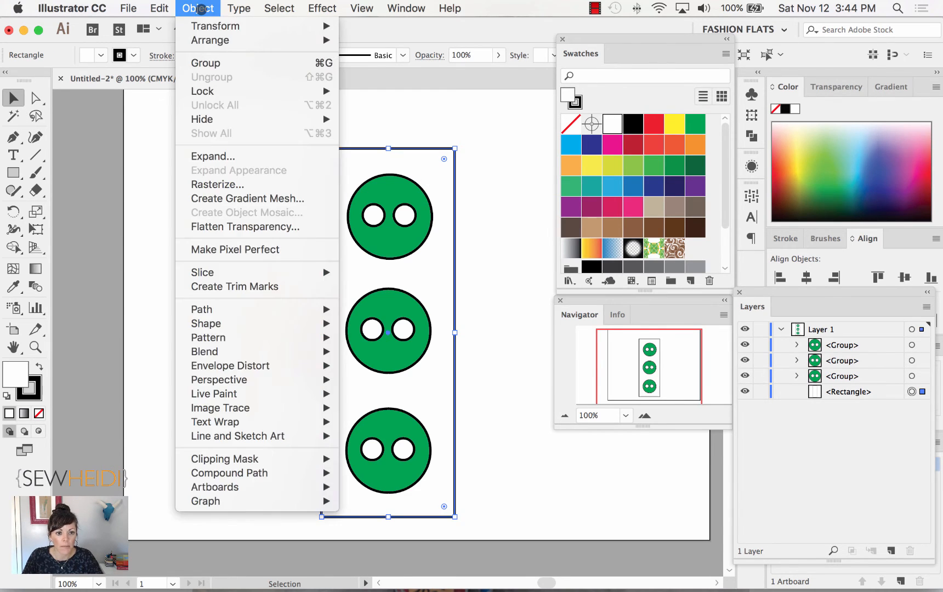
pyautogui.moveTo(206, 309)
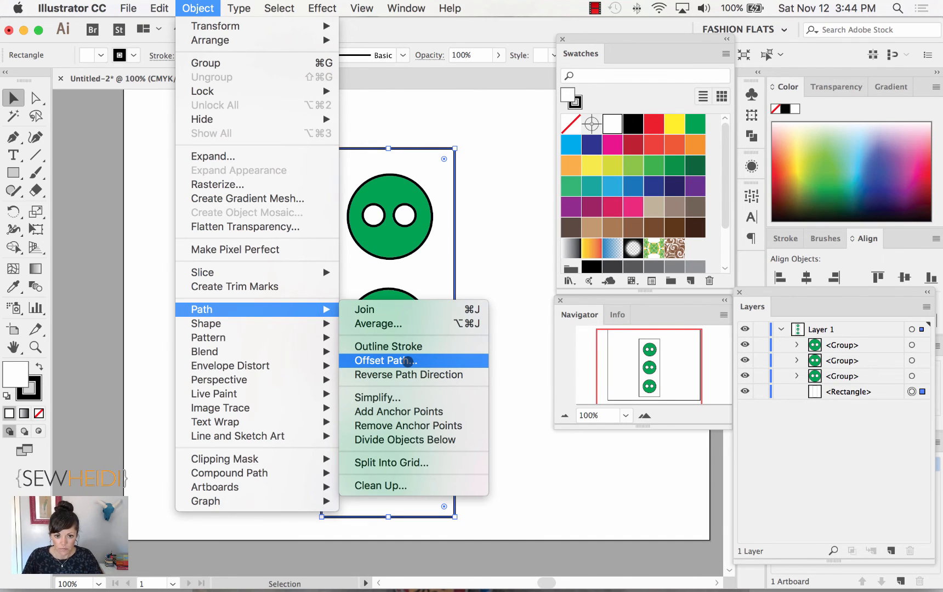
pyautogui.click(387, 360)
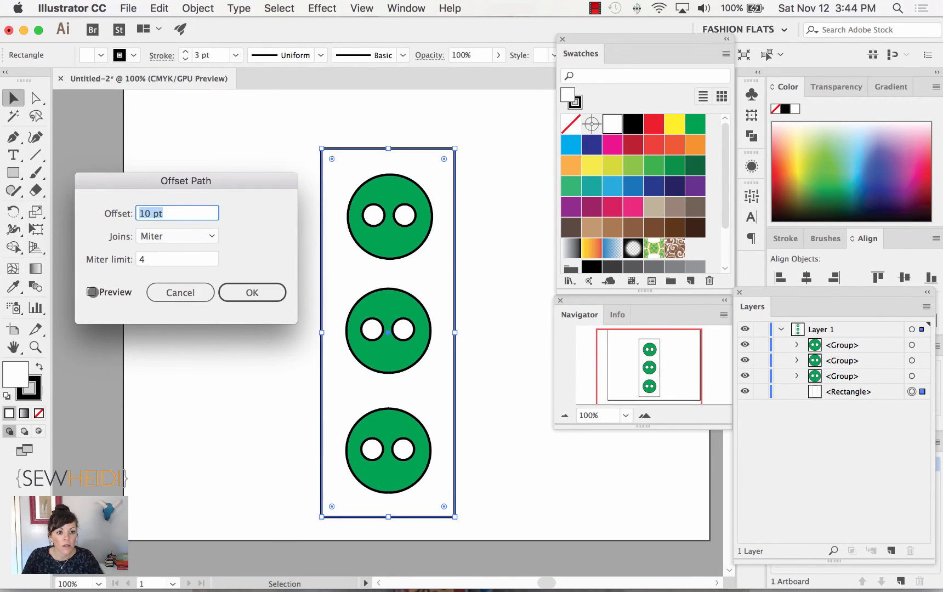
pyautogui.click(91, 291)
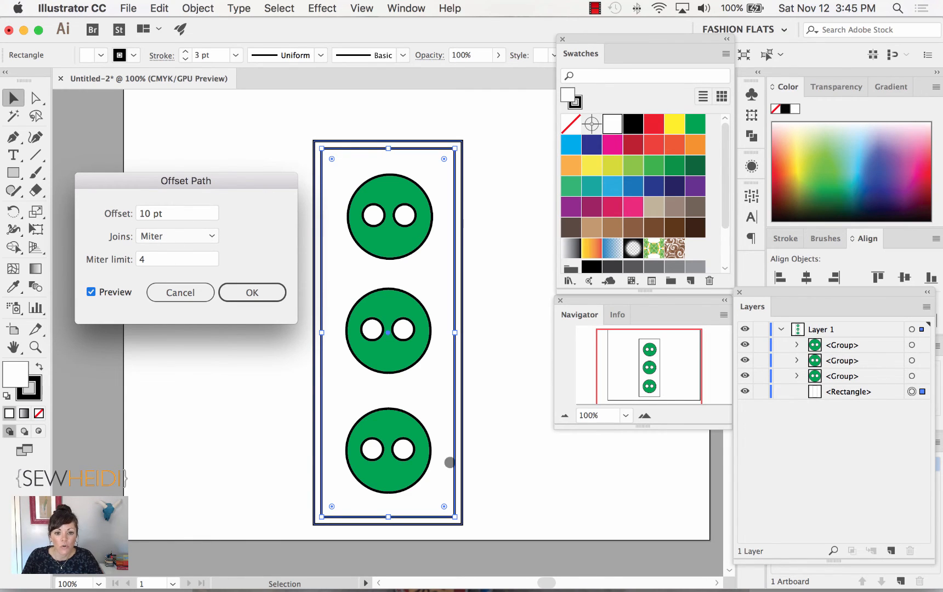
pyautogui.moveTo(185, 221)
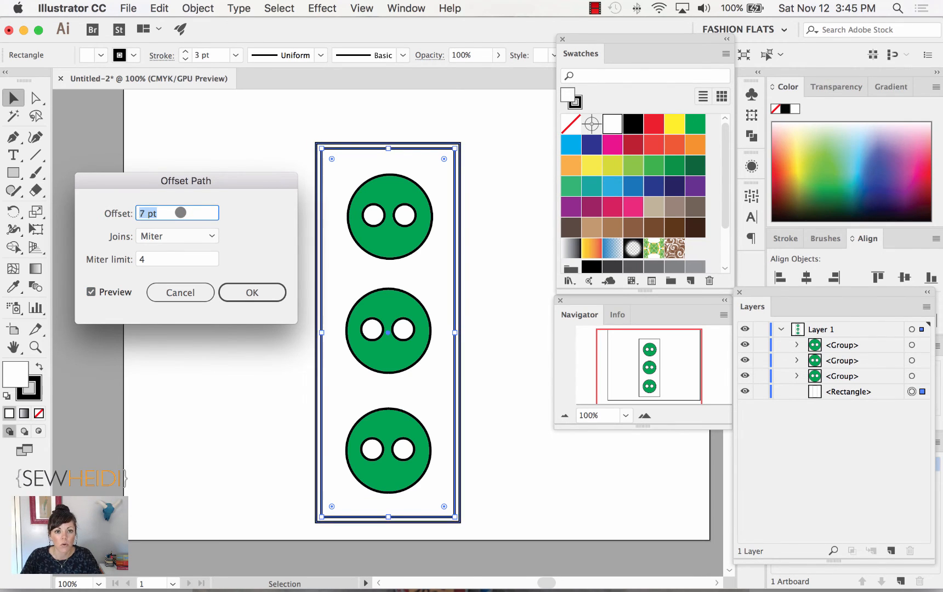
pyautogui.write('17 pt')
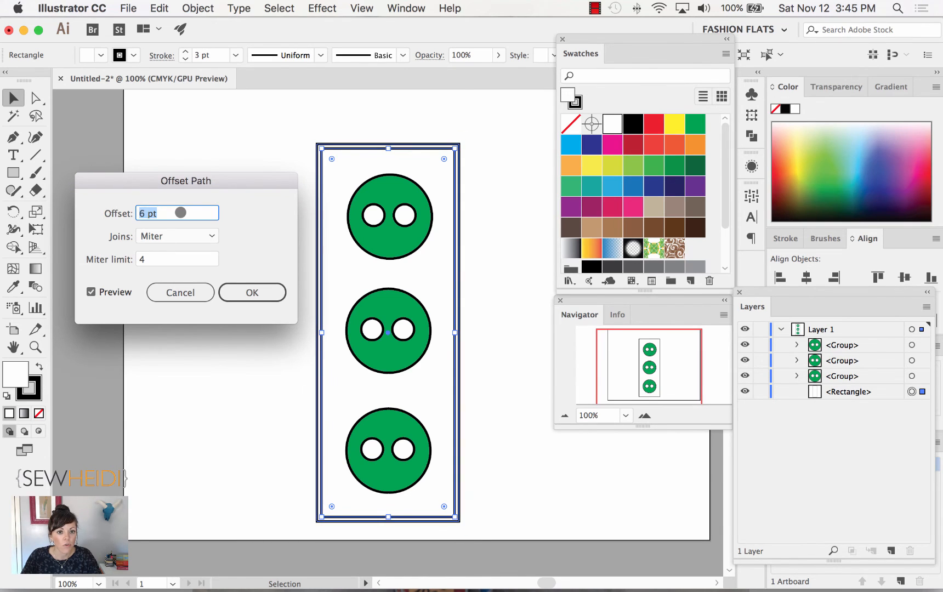
pyautogui.write('-10 pt')
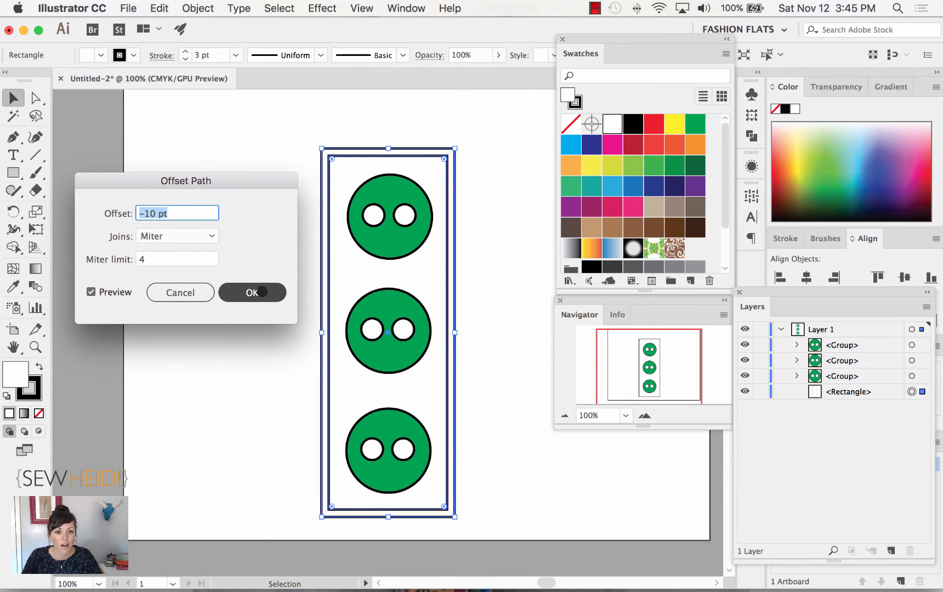
pyautogui.click(251, 292)
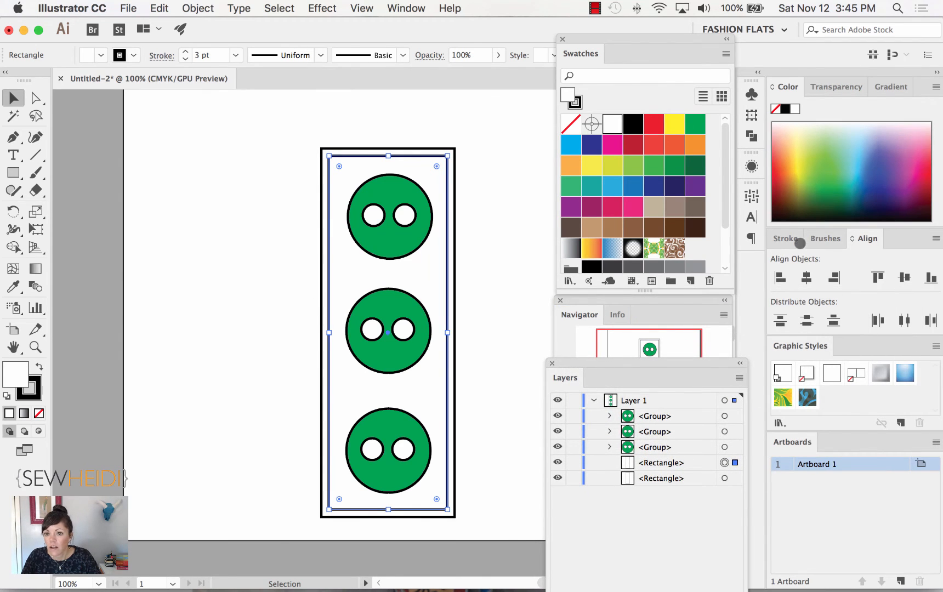
# Turn the inner rectangle's stroke into a dashed line in the Stroke panel
pyautogui.click(785, 239)
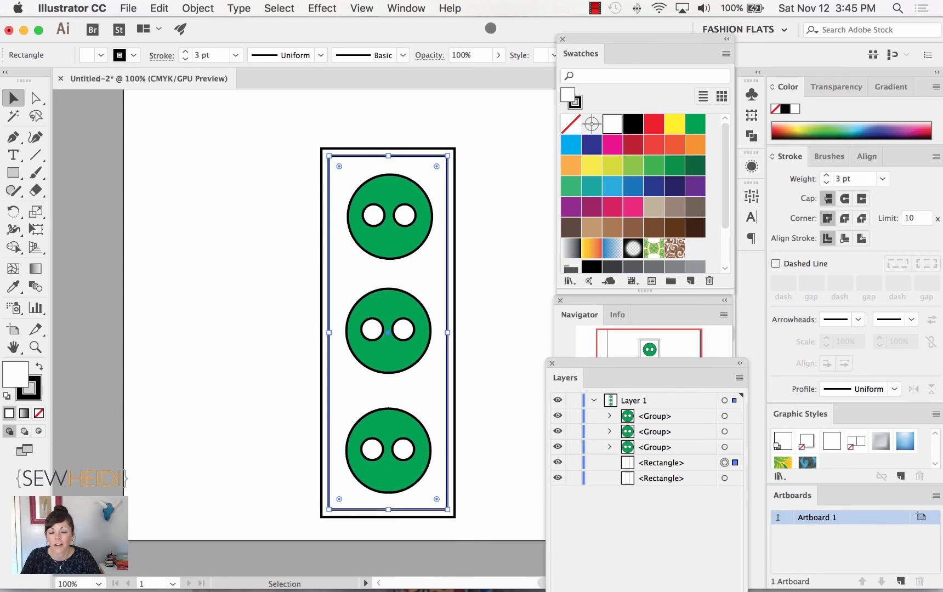
pyautogui.click(405, 7)
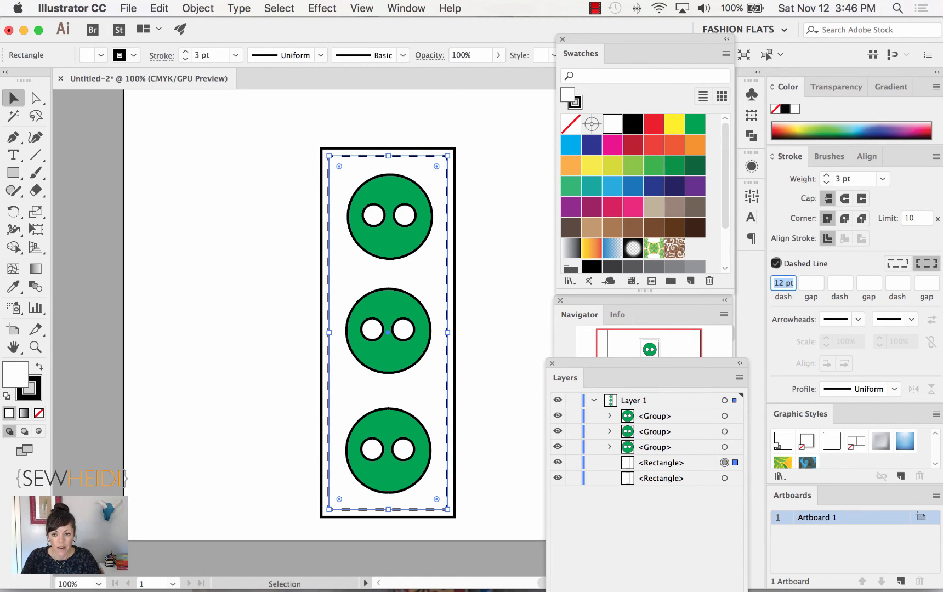
pyautogui.moveTo(783, 283)
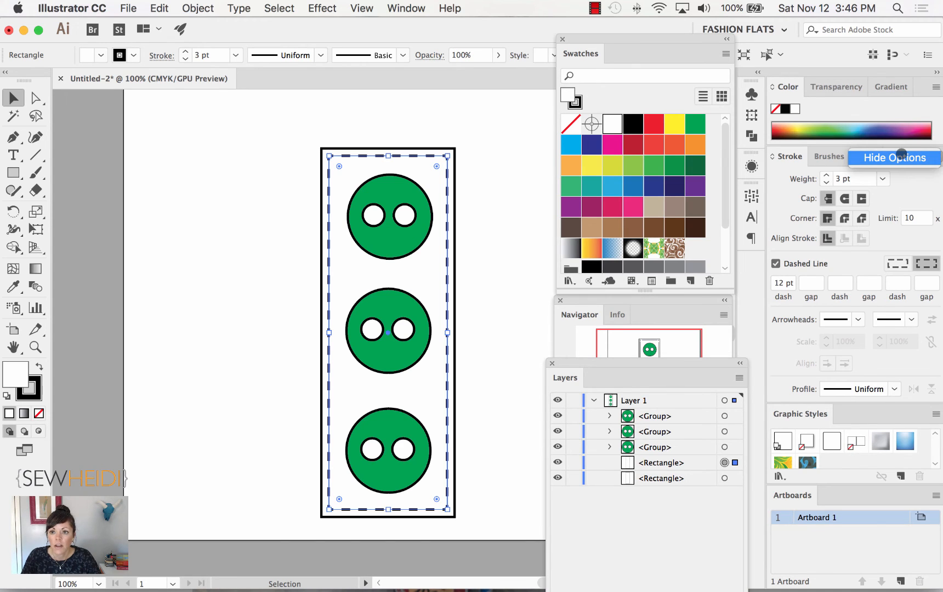
pyautogui.click(894, 158)
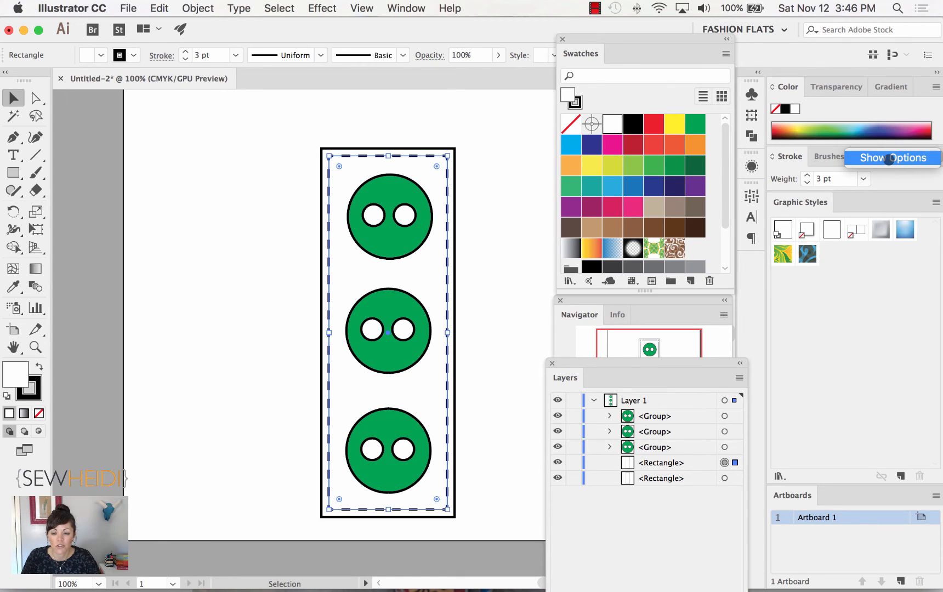
pyautogui.click(893, 158)
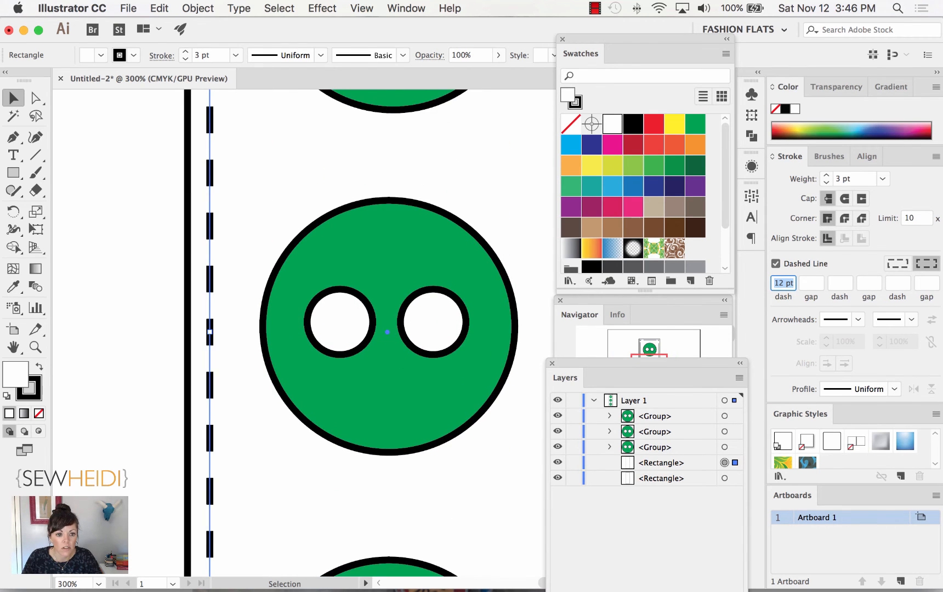
pyautogui.moveTo(238, 381)
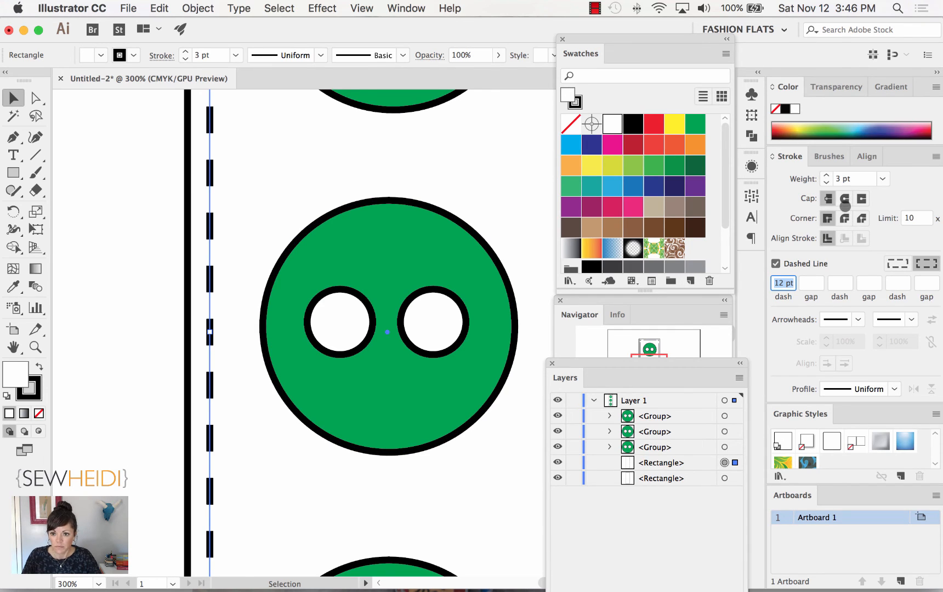
pyautogui.moveTo(844, 199)
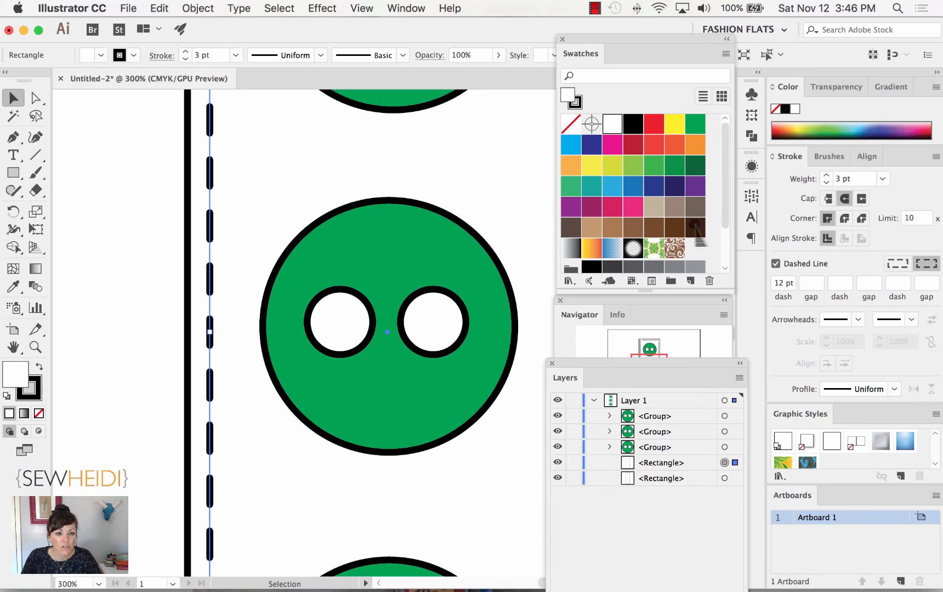
pyautogui.moveTo(223, 280)
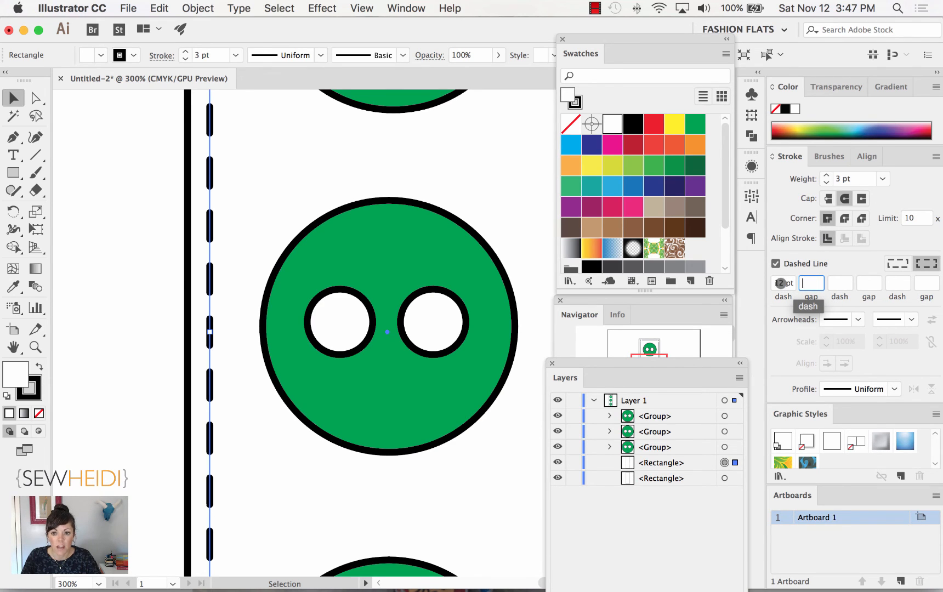
# Set the dash gap to 6 pt for a 12 pt dash, 6 pt gap stitching pattern
pyautogui.click(811, 283)
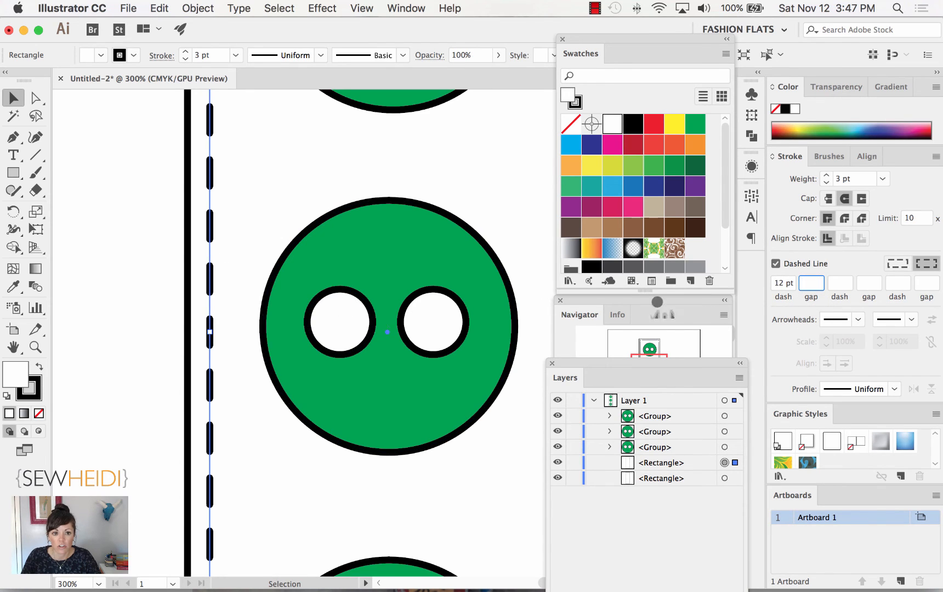
pyautogui.click(812, 283)
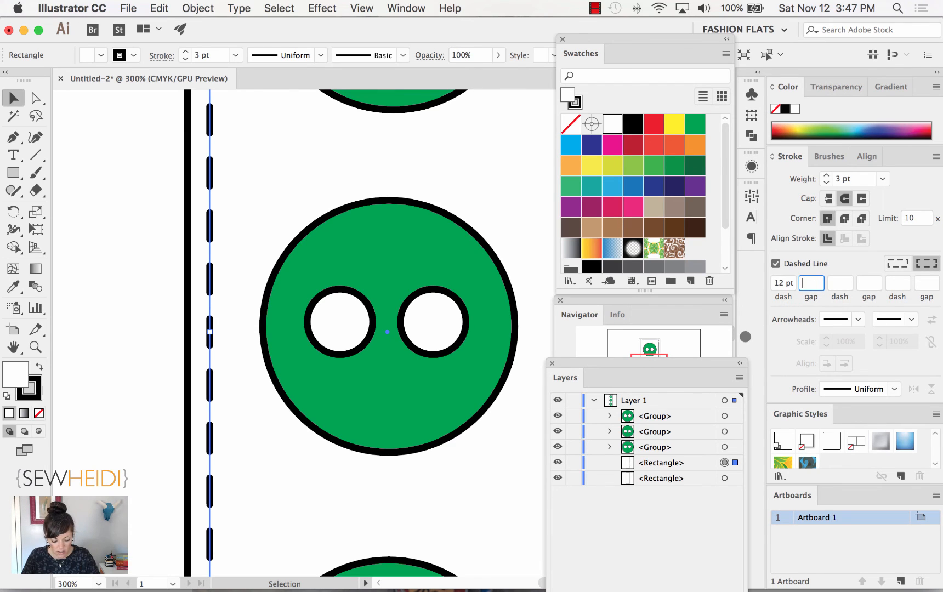
pyautogui.write('6 pt')
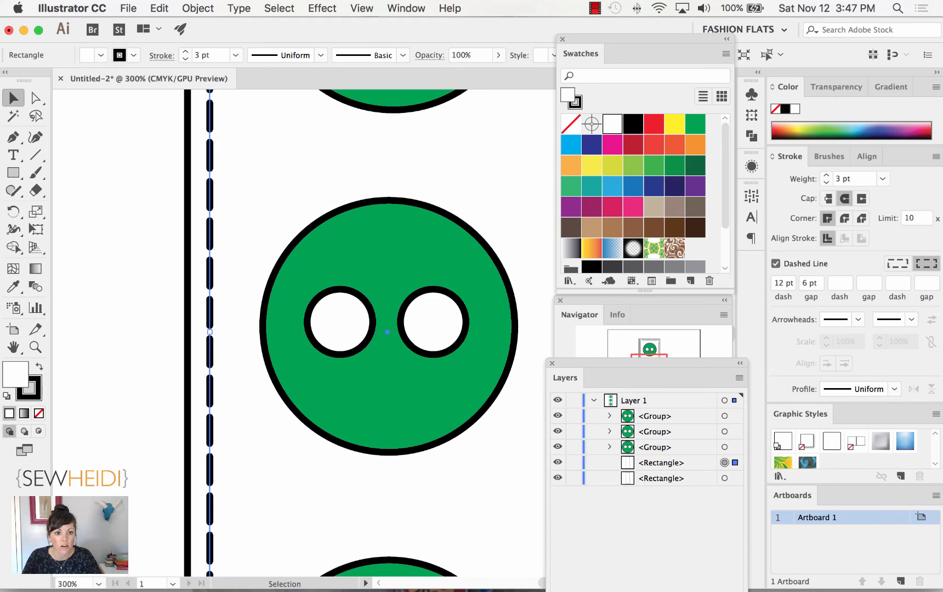
pyautogui.moveTo(210, 354)
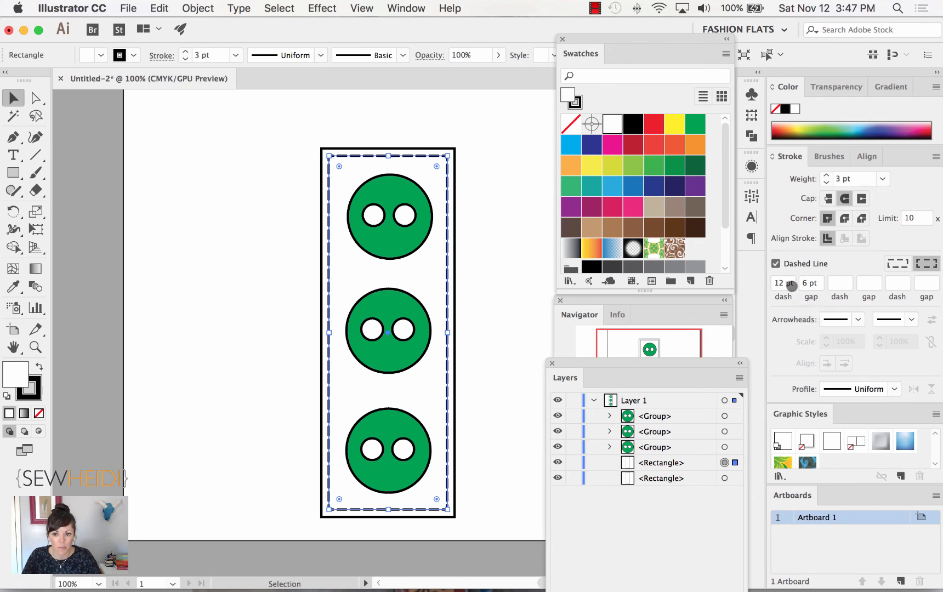
pyautogui.moveTo(504, 266)
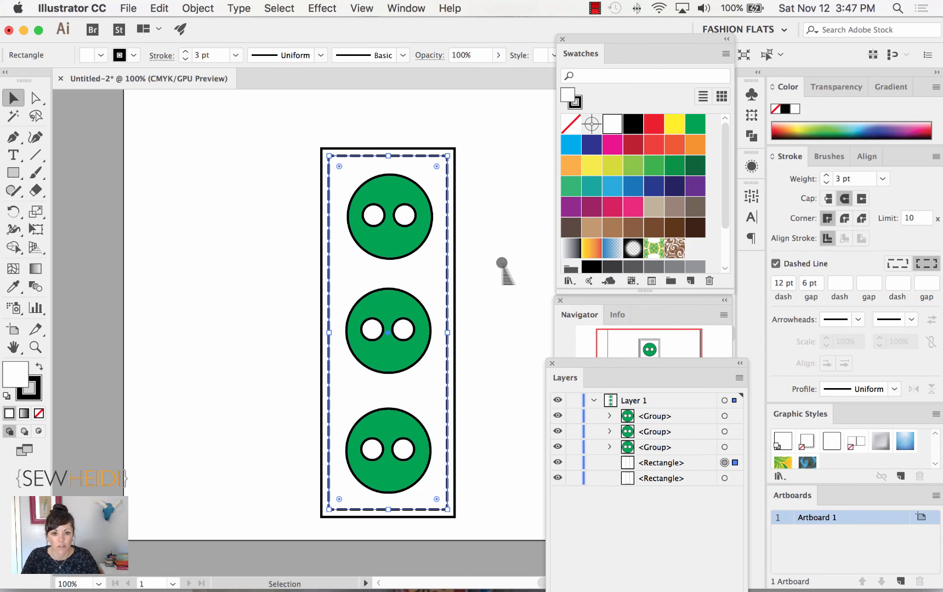
pyautogui.moveTo(186, 361)
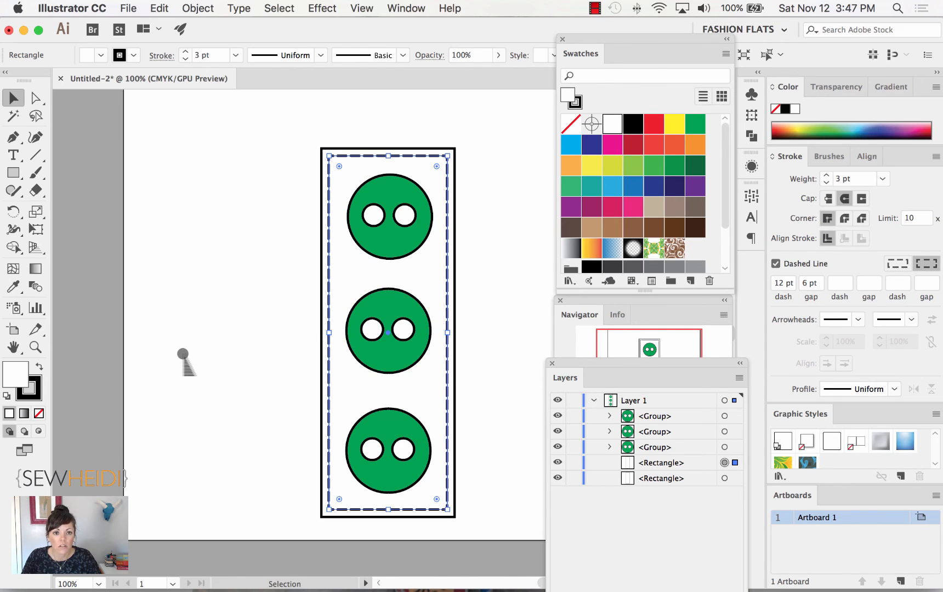
pyautogui.moveTo(309, 167)
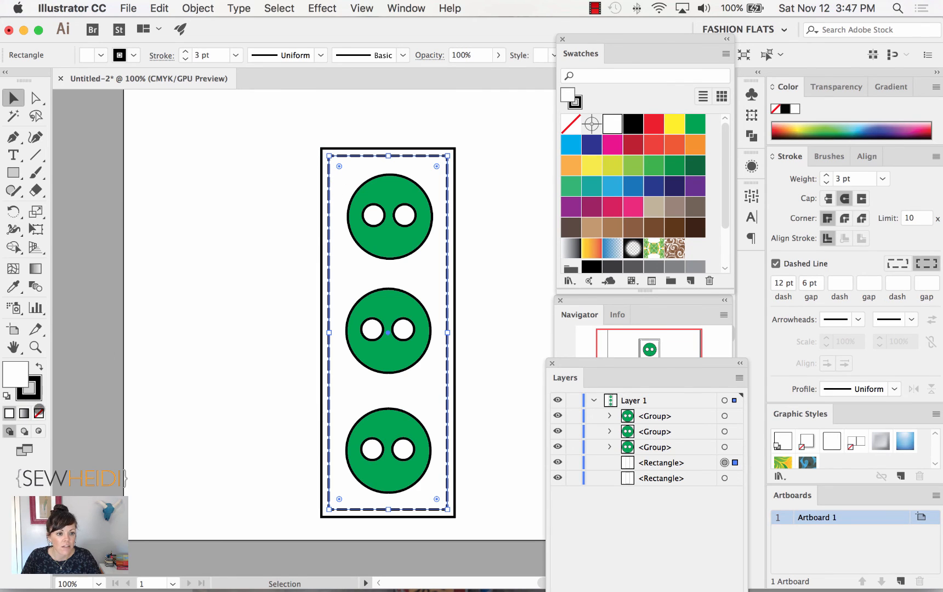
# Set the dashed stitching rectangle's fill to None
pyautogui.click(570, 124)
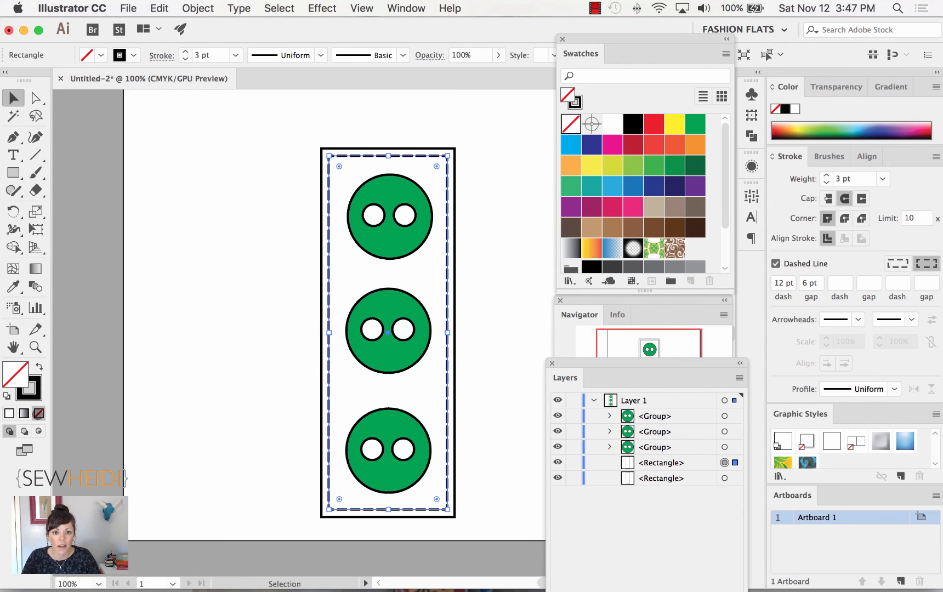
pyautogui.moveTo(16, 377)
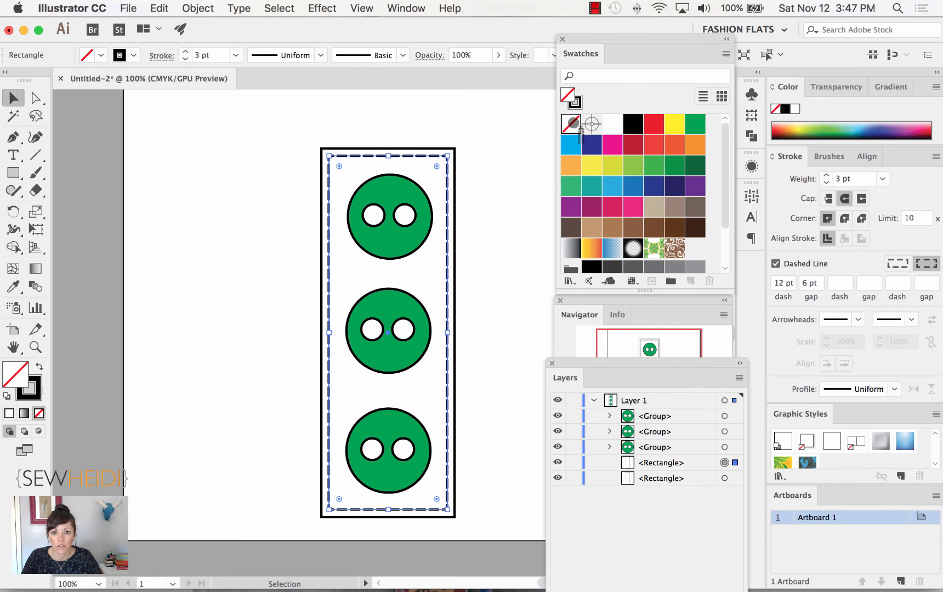
pyautogui.moveTo(313, 198)
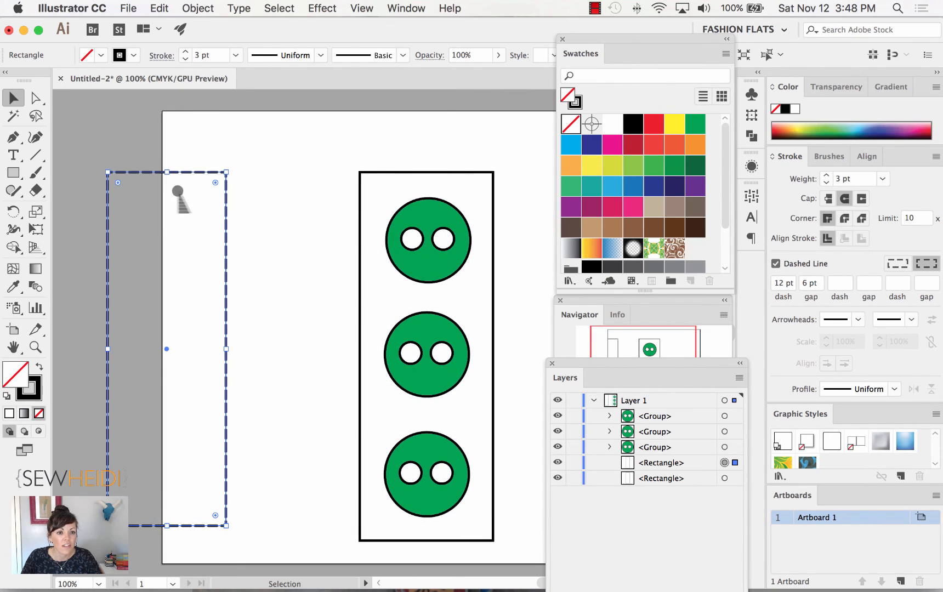
pyautogui.moveTo(137, 292)
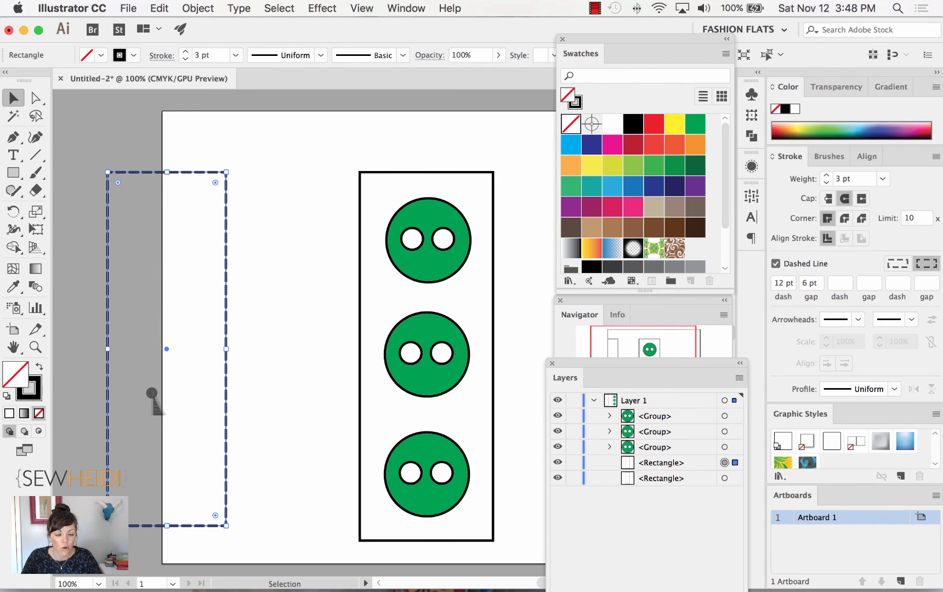
pyautogui.moveTo(270, 283)
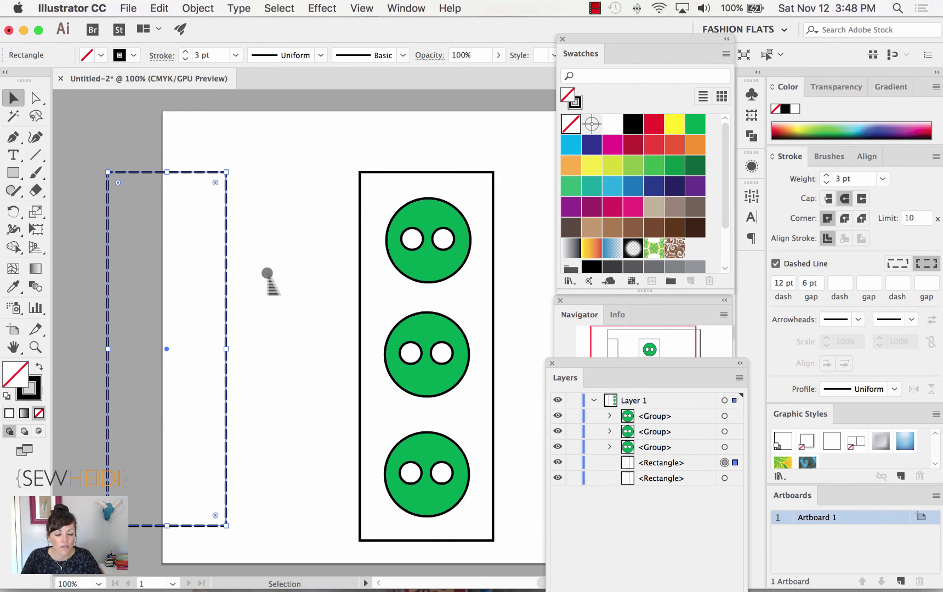
# Reselect the moved stitching rectangle, test a yellow fill, then revert it to None and deselect
pyautogui.click(13, 97)
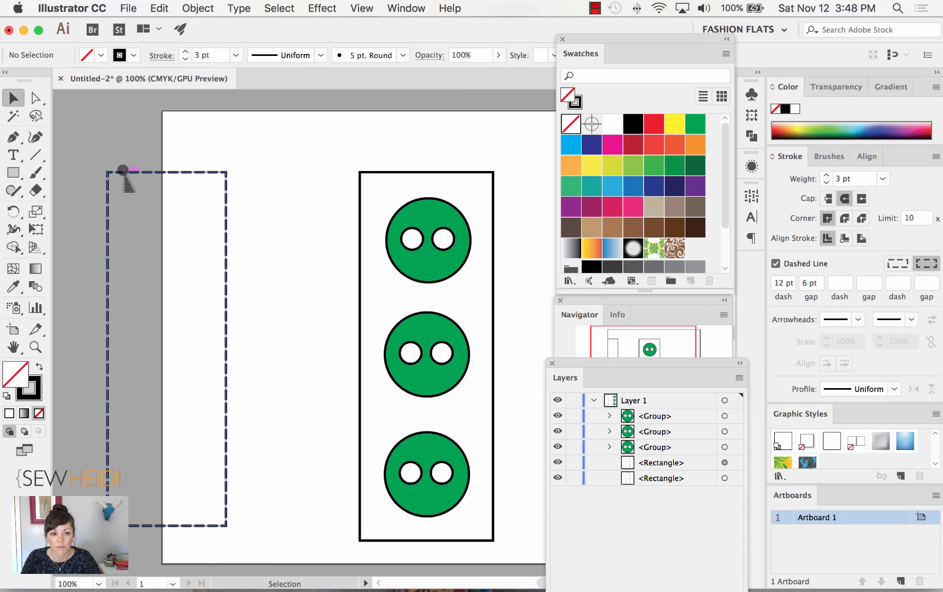
pyautogui.click(166, 347)
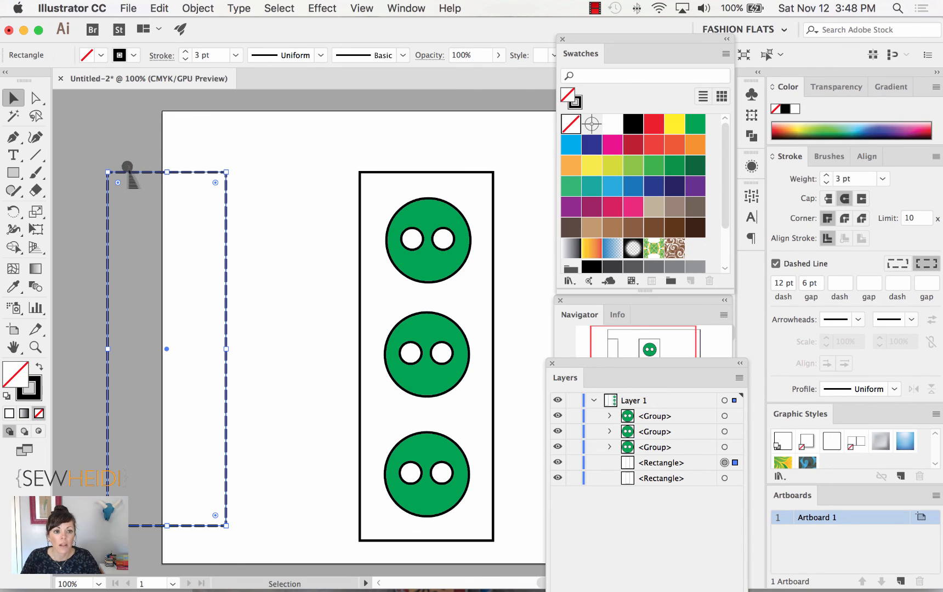
pyautogui.moveTo(150, 252)
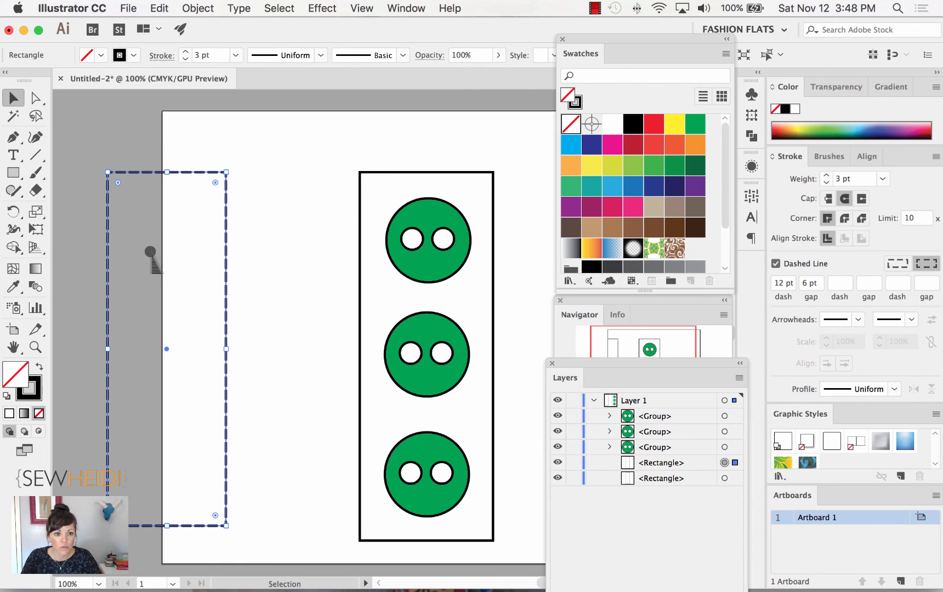
pyautogui.moveTo(181, 319)
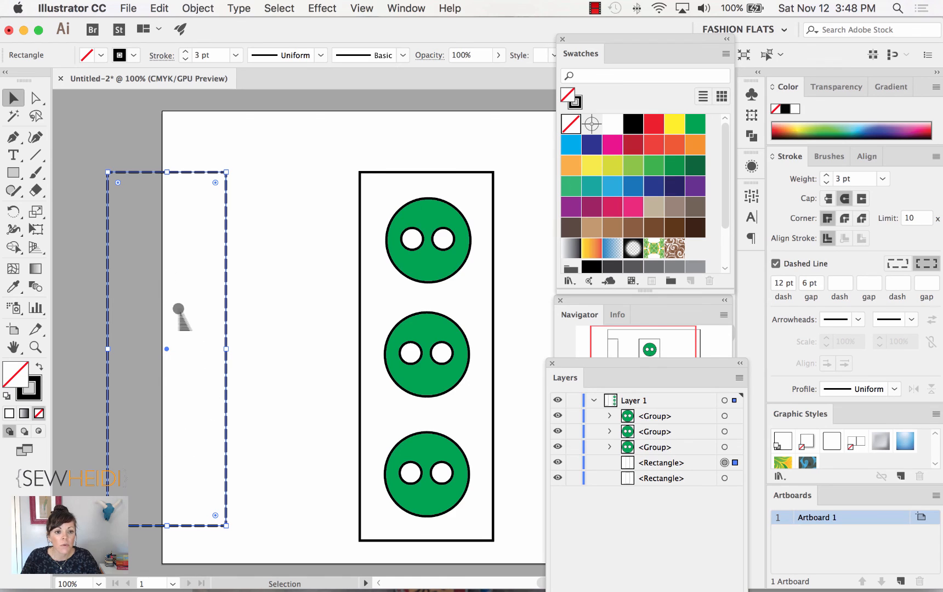
pyautogui.moveTo(155, 400)
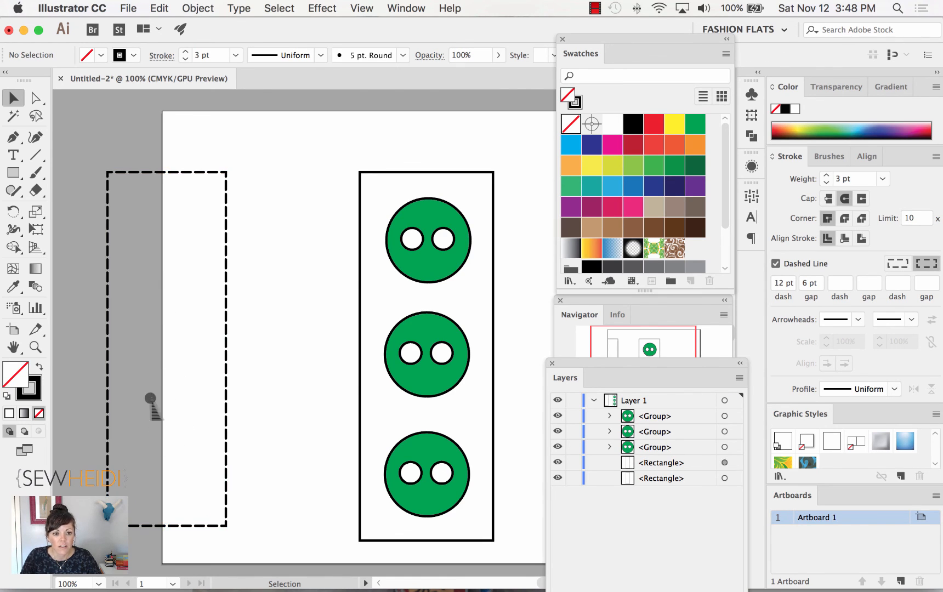
pyautogui.click(166, 349)
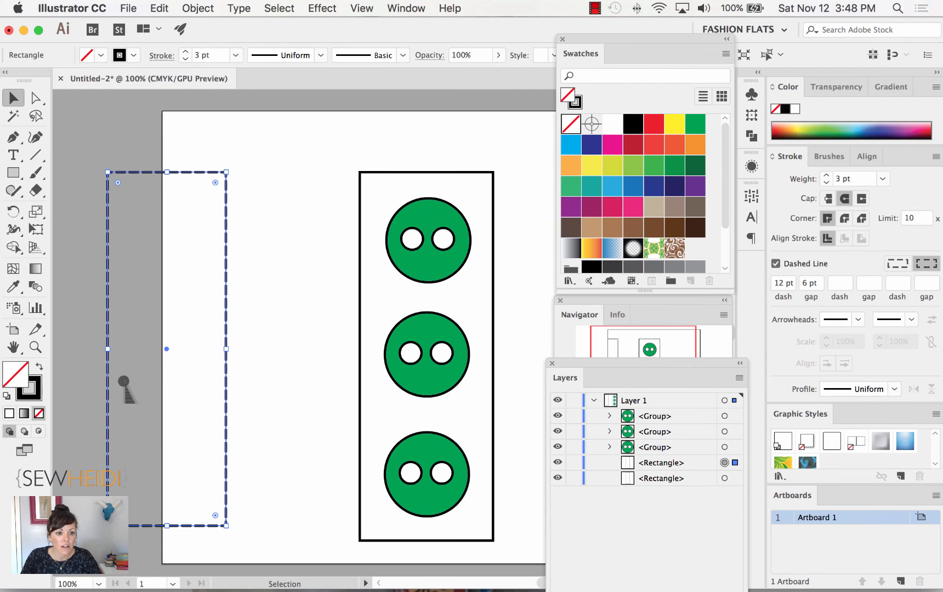
pyautogui.moveTo(150, 300)
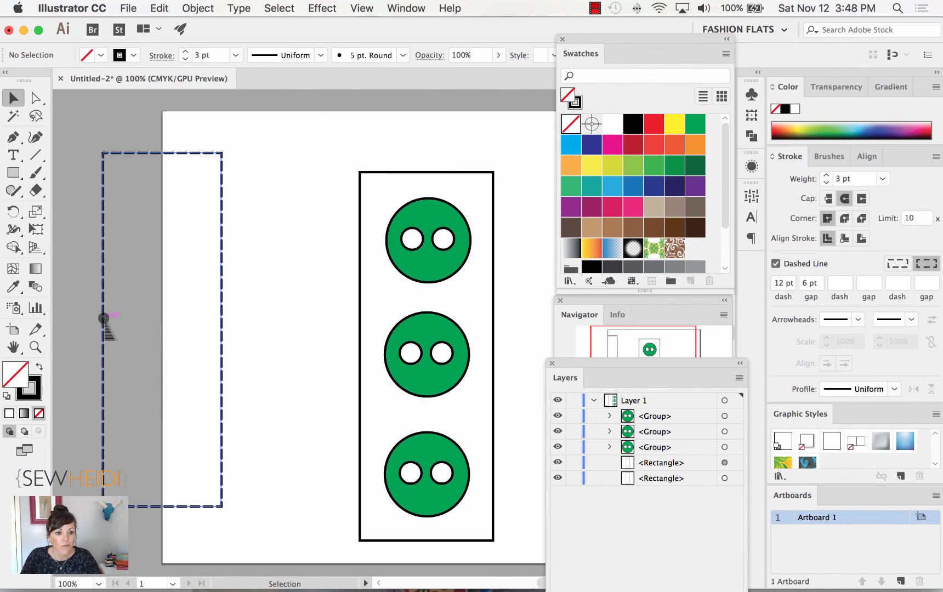
pyautogui.click(162, 329)
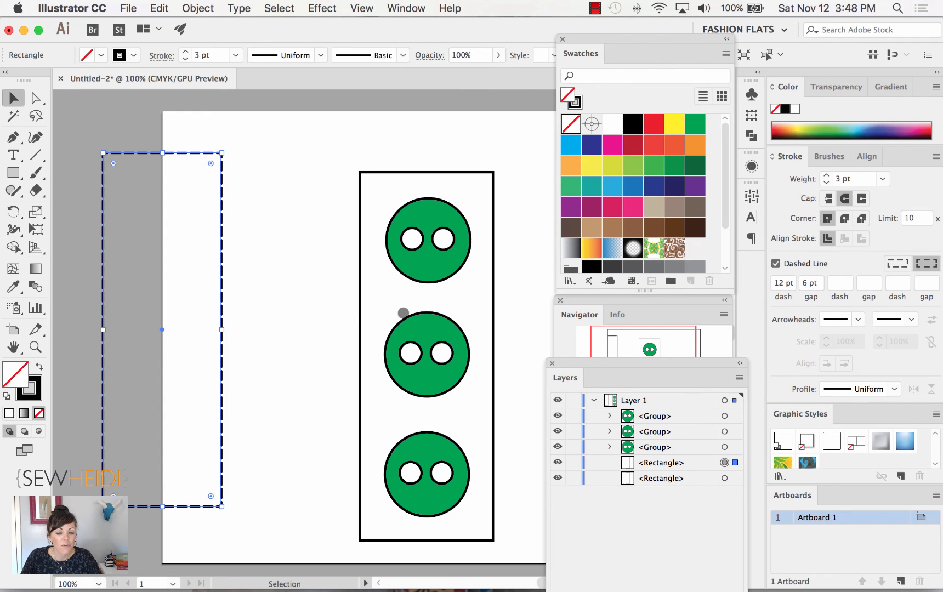
pyautogui.click(611, 164)
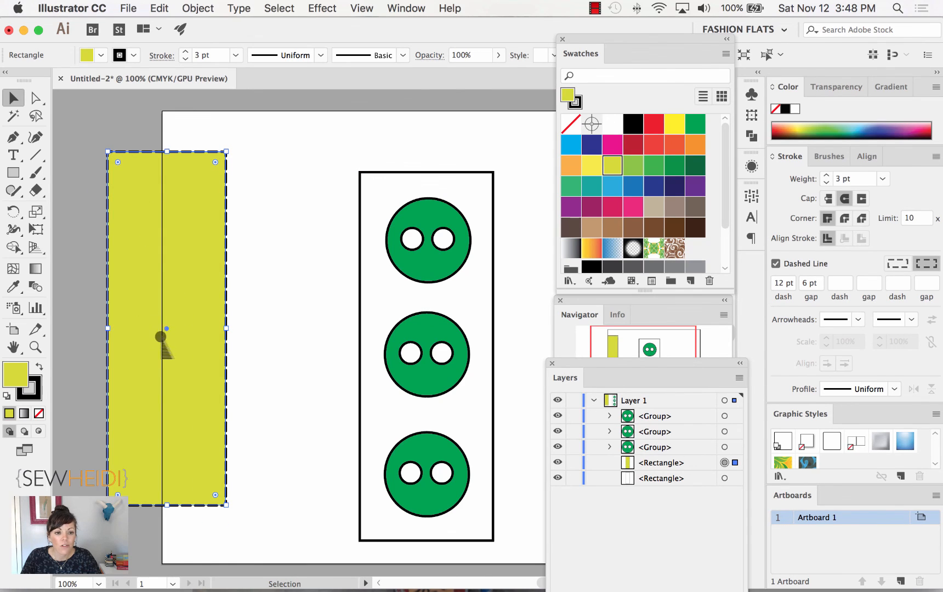
pyautogui.click(570, 124)
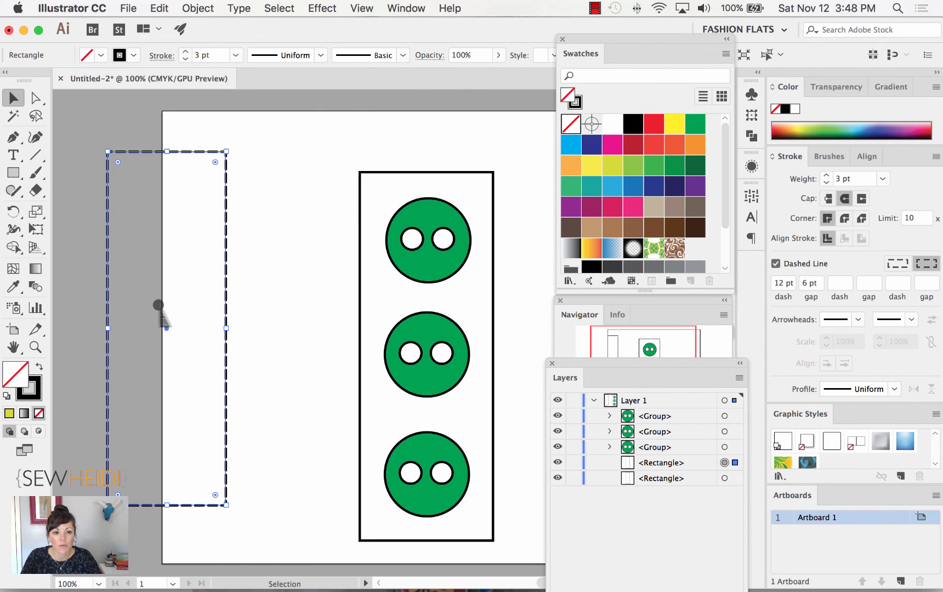
pyautogui.click(198, 297)
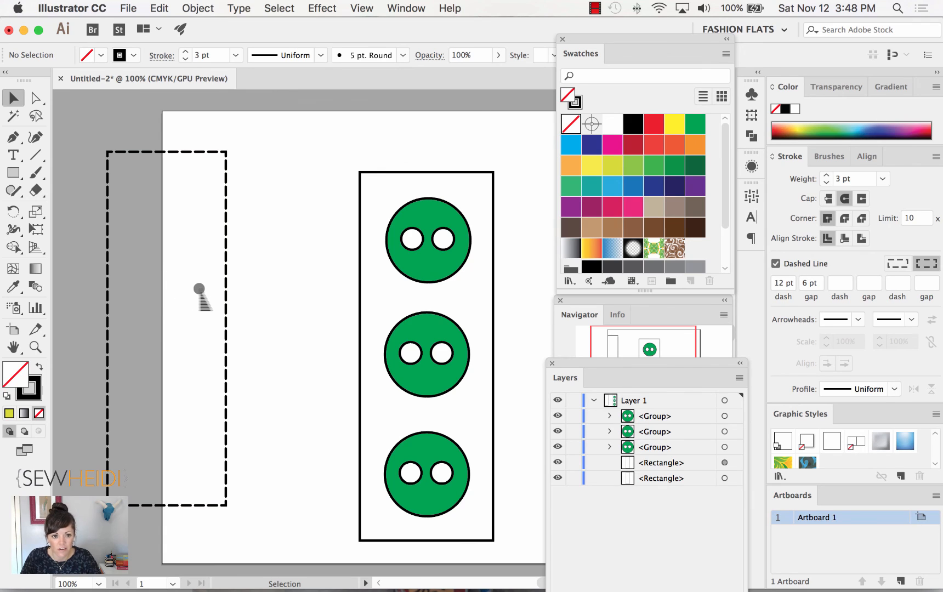
pyautogui.moveTo(221, 313)
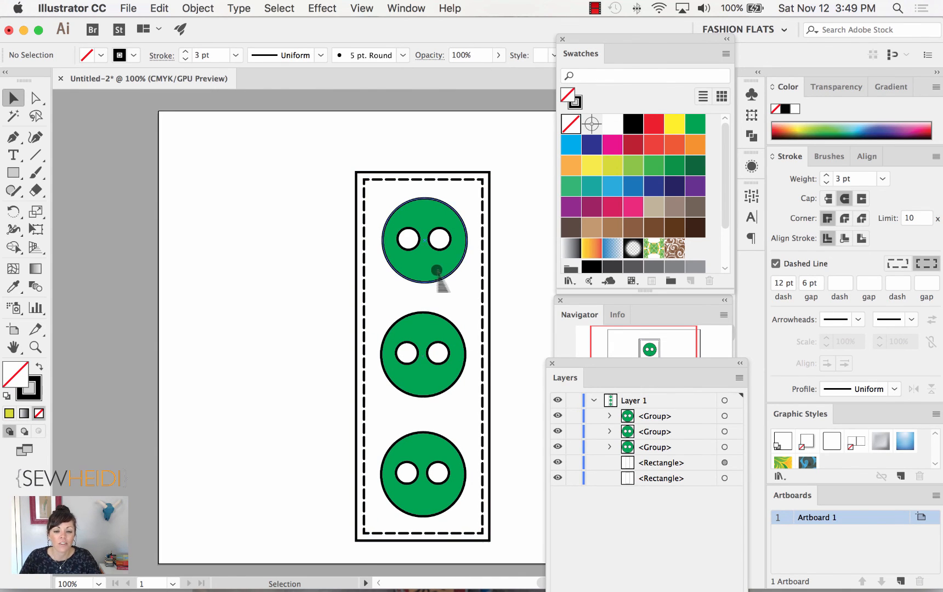
# Deselect after placing the dashed stitching line back inside the placket
pyautogui.click(776, 263)
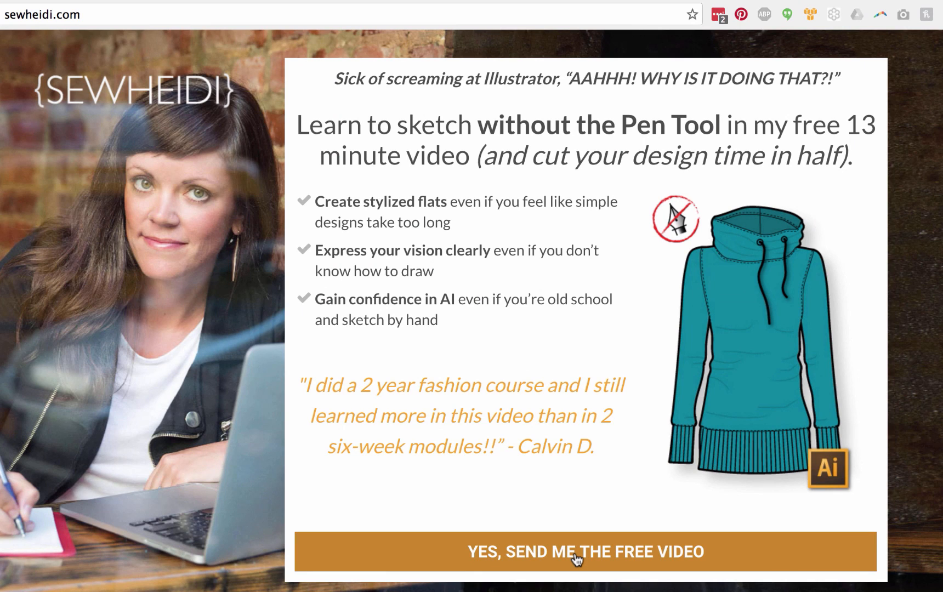
pyautogui.click(584, 551)
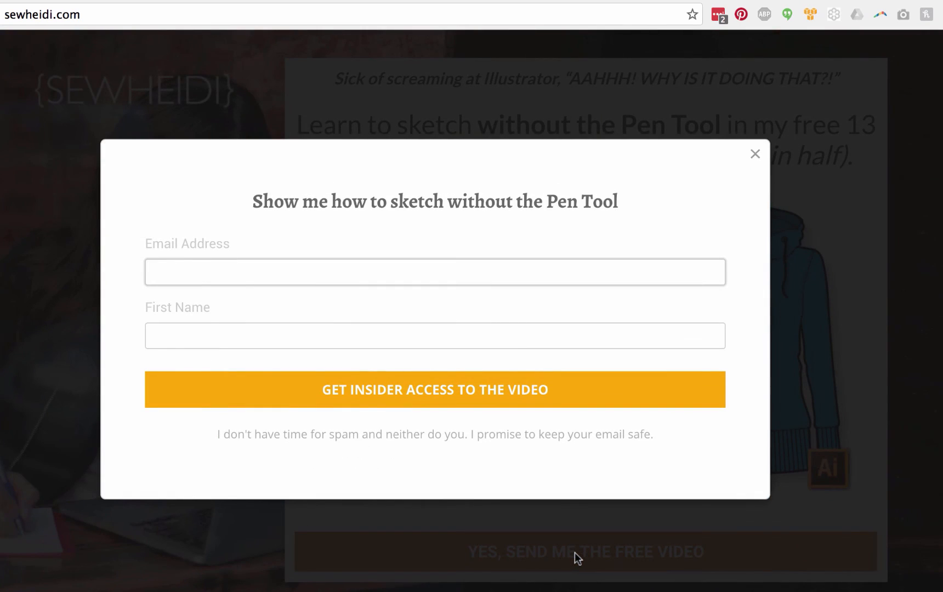
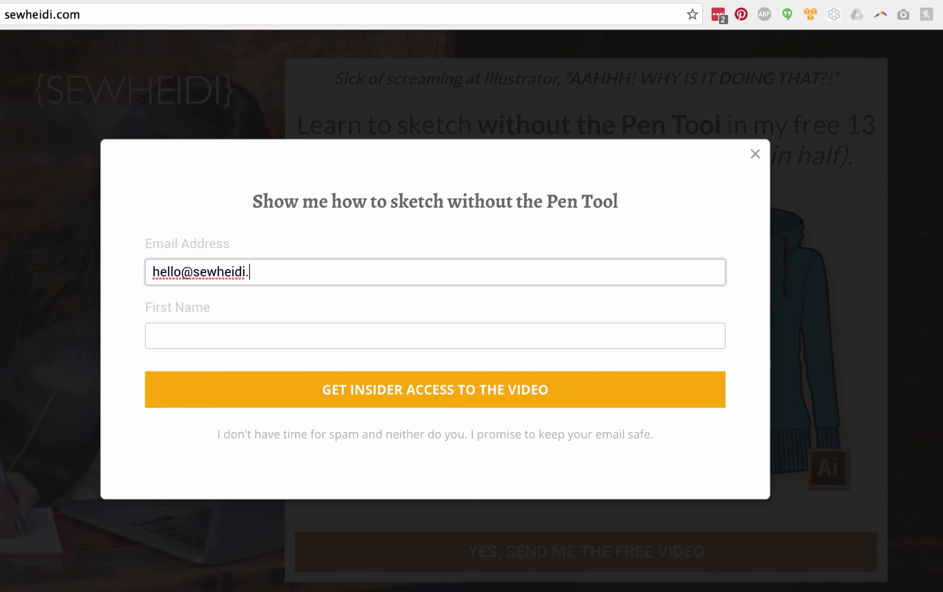
pyautogui.write('h')
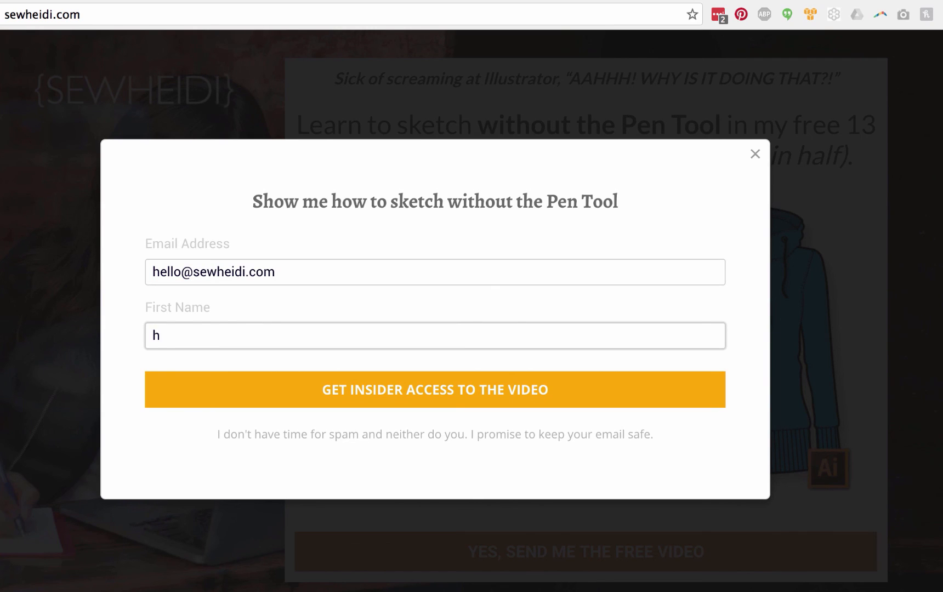
pyautogui.write('eidi')
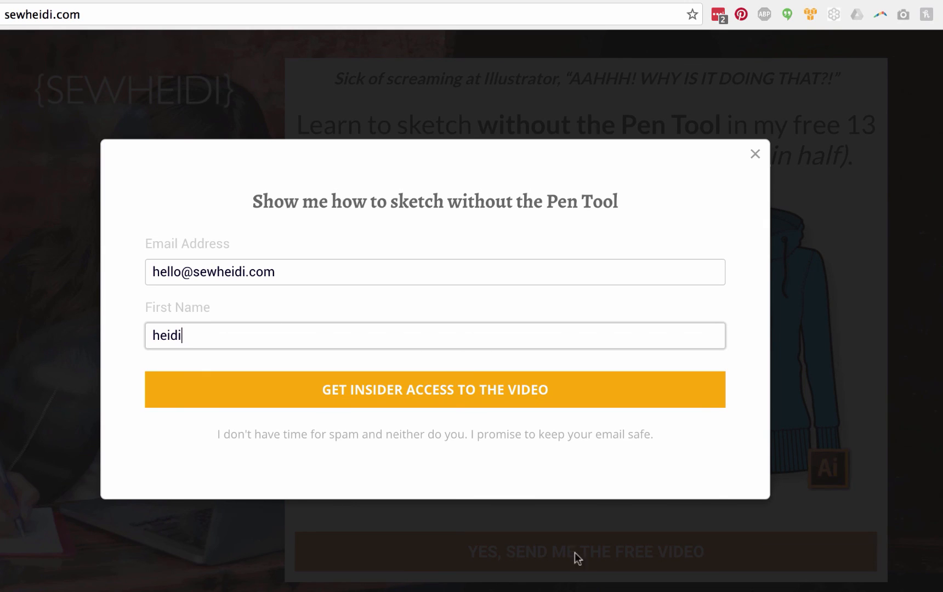